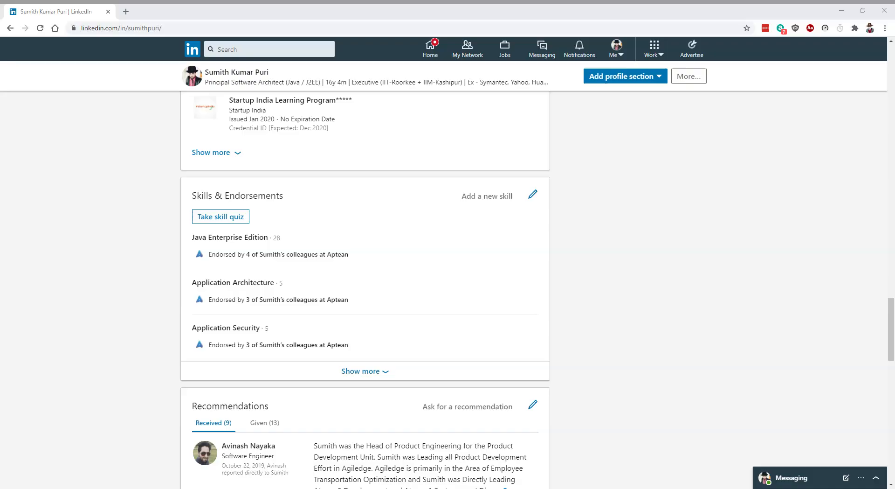
mouse_move(145, 240)
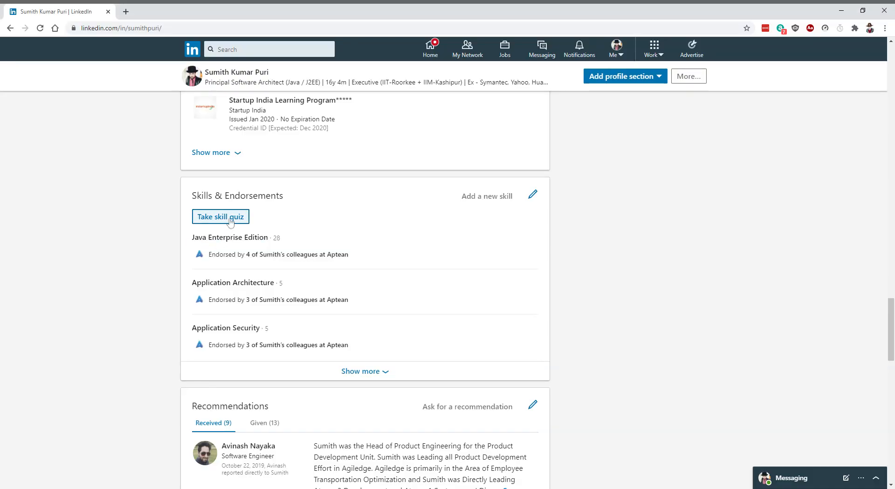
- Open the skill assessments hub from 'Take skill quiz' under Skills & Endorsements
left_click(220, 215)
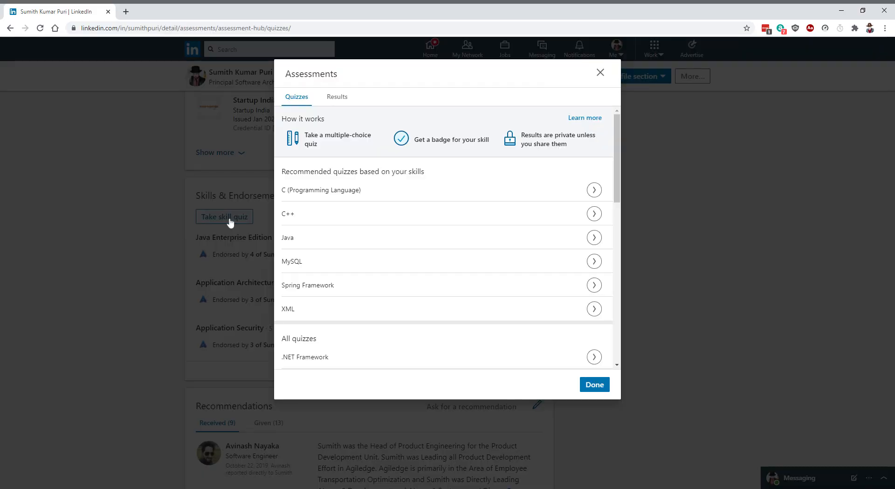
mouse_move(303, 240)
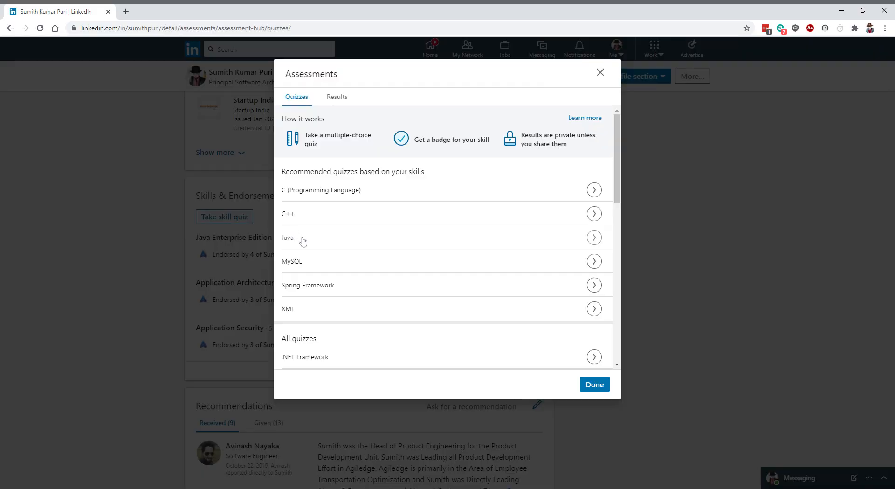
mouse_move(312, 242)
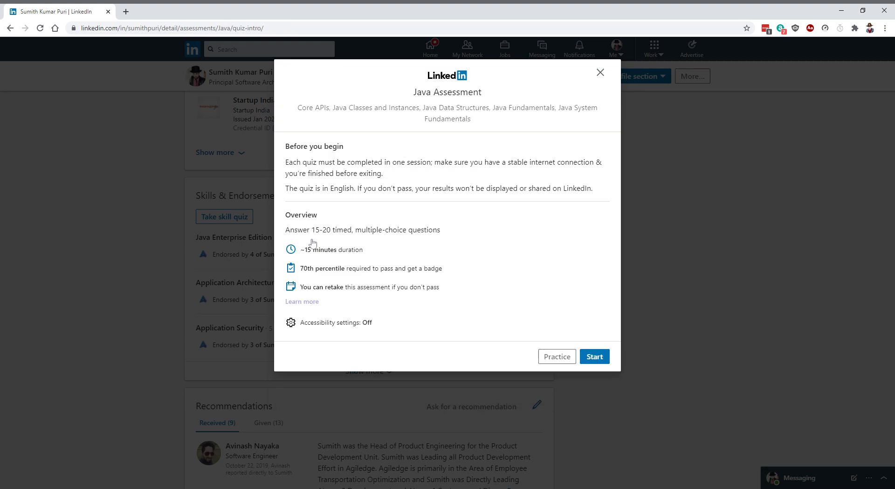
mouse_move(381, 248)
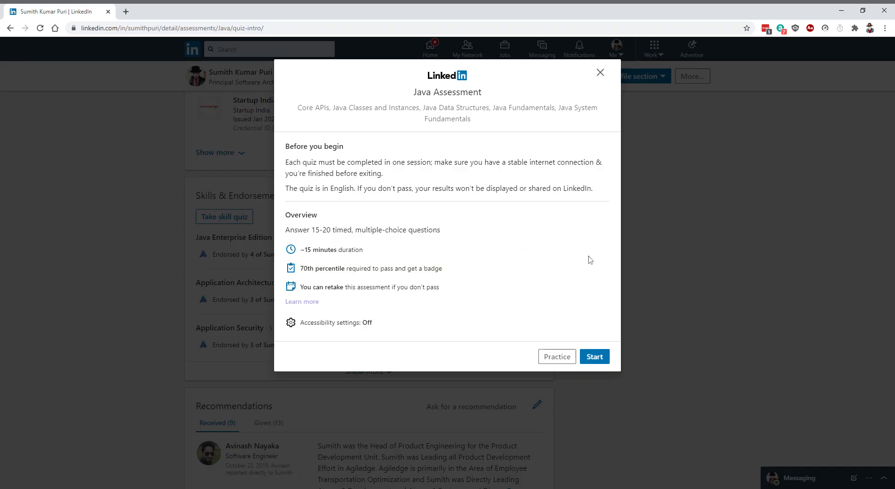
mouse_move(599, 268)
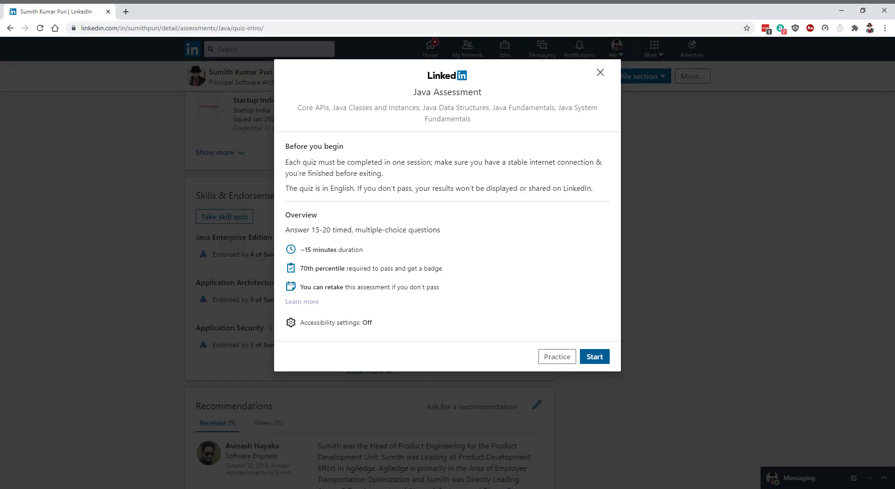
- Start the timed Java assessment and submit 'raw' for the substring question
left_click(593, 356)
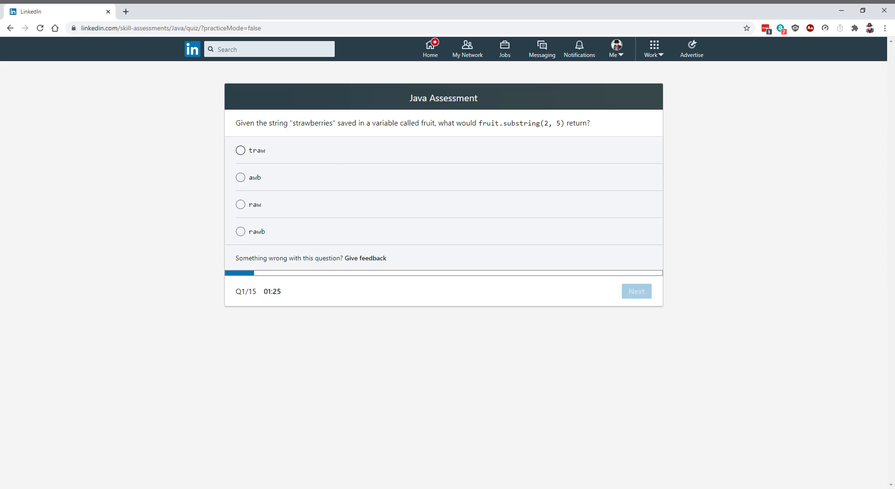
mouse_move(254, 175)
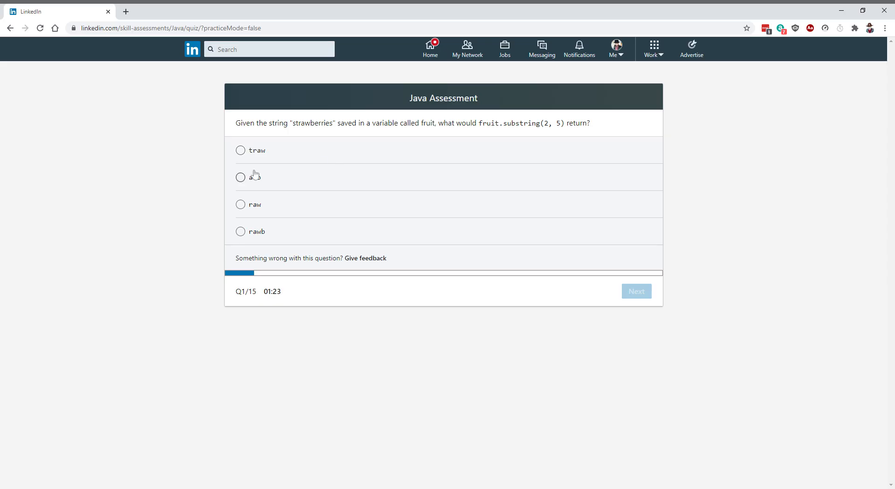
left_click(241, 204)
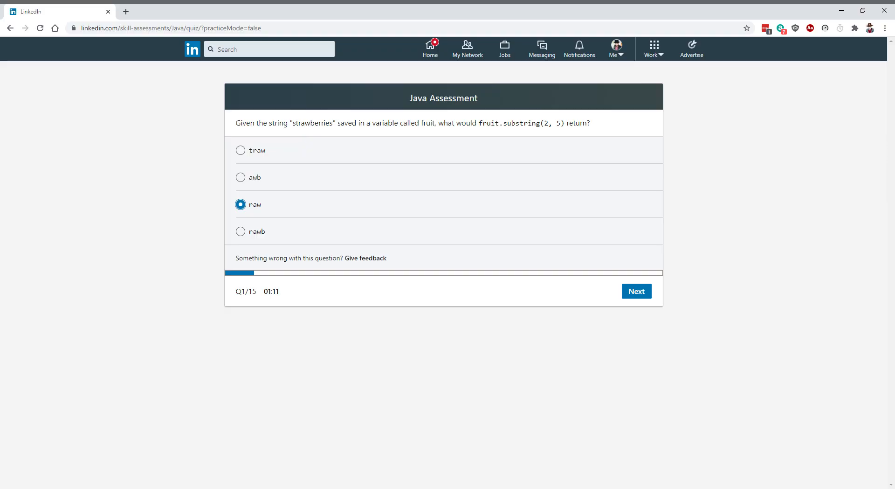
mouse_move(313, 129)
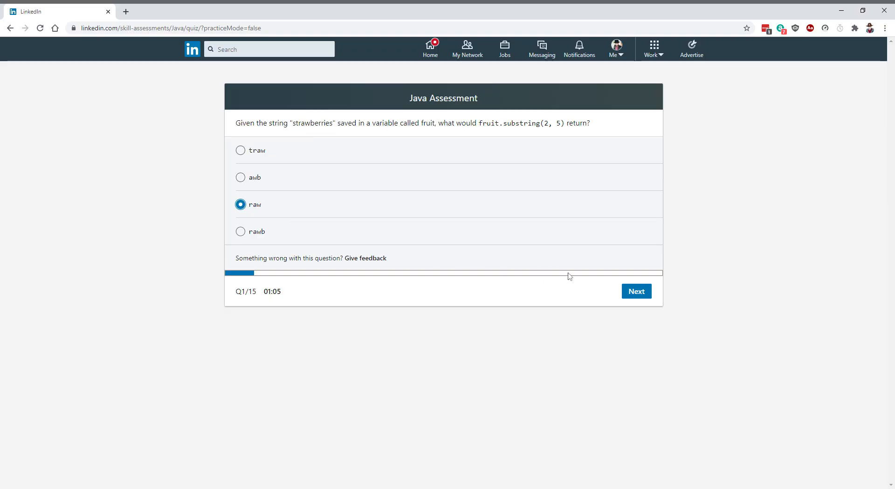
left_click(636, 291)
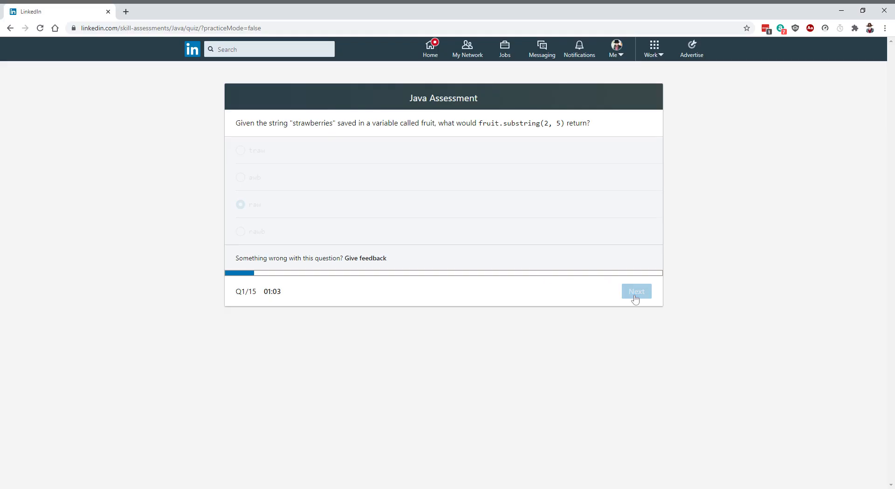
- Submit 'method overriding' as the answer to the runtime polymorphism question
left_click(635, 291)
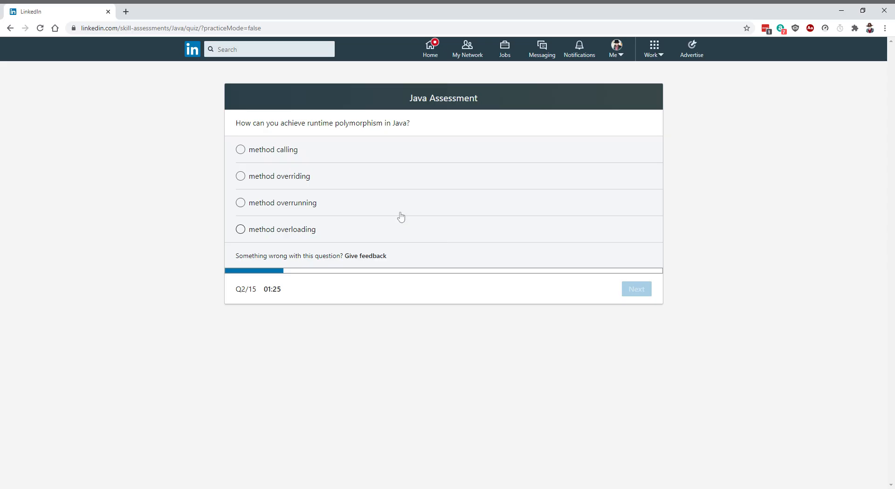
mouse_move(400, 207)
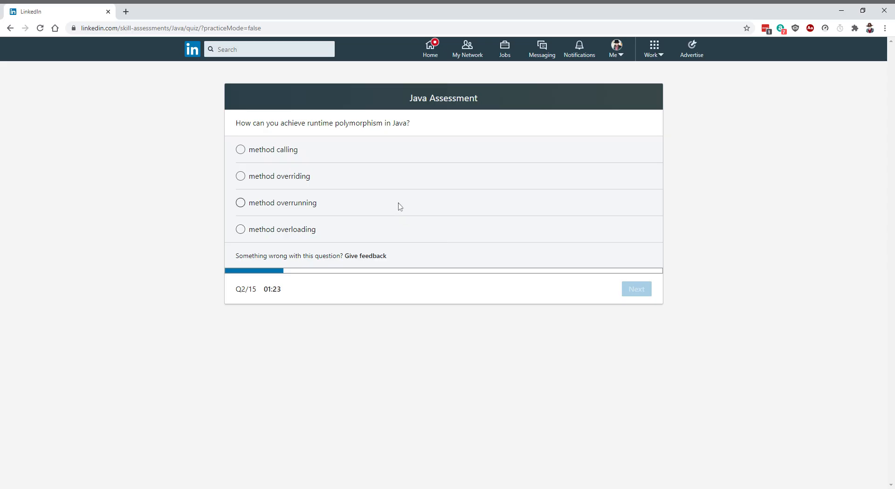
mouse_move(227, 182)
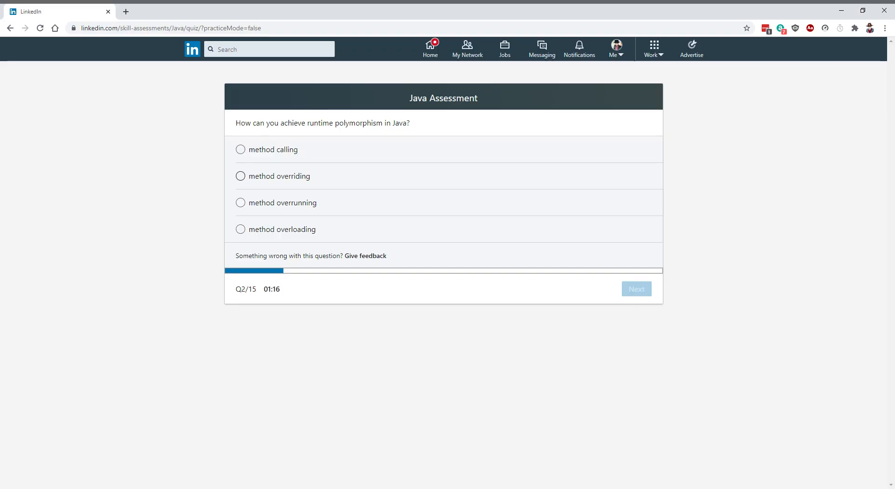
left_click(240, 176)
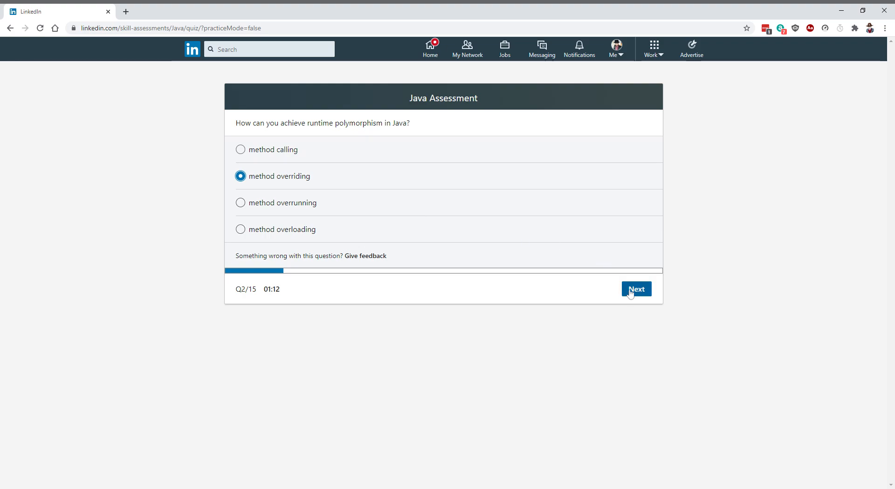
left_click(636, 289)
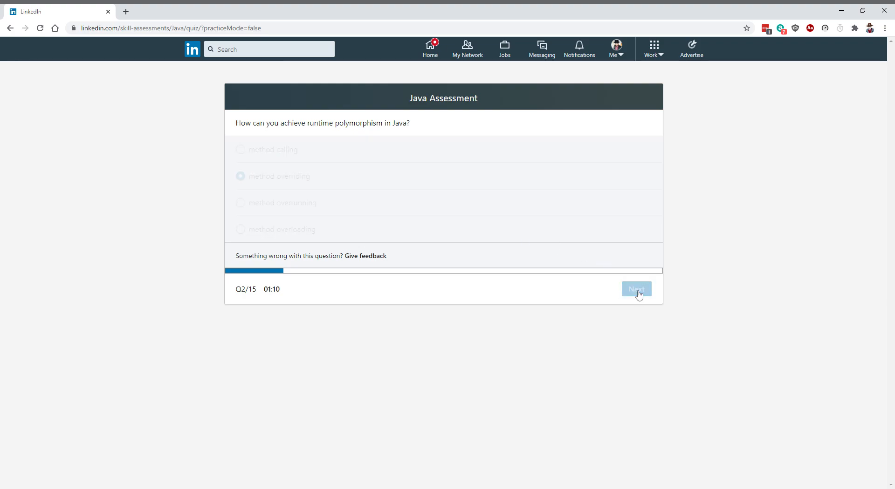
- Choose '3false' as the Boolean list code's output on question 3
left_click(636, 288)
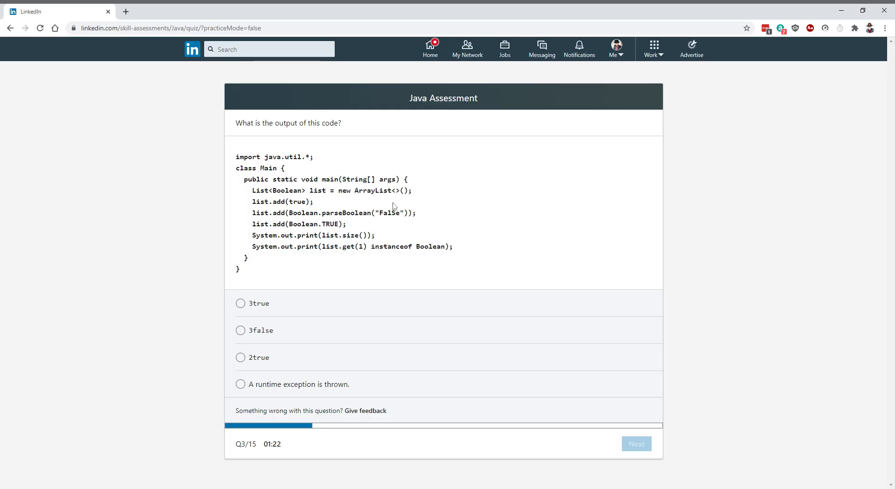
mouse_move(320, 219)
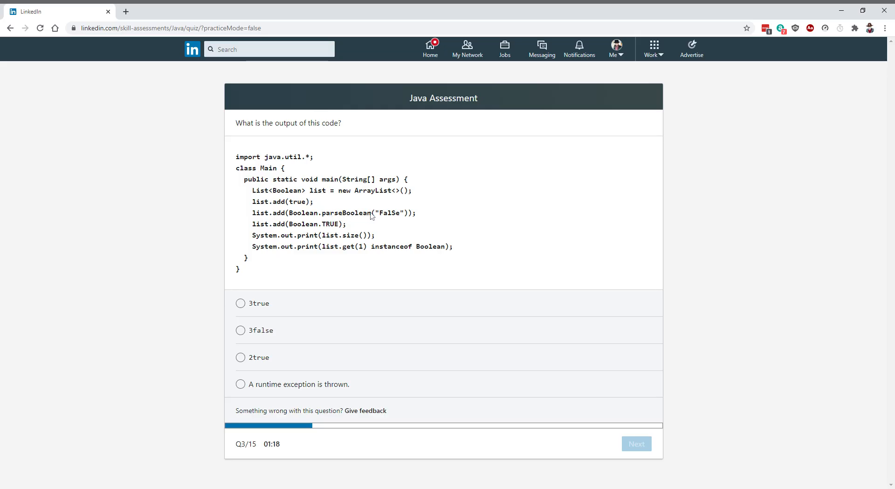
mouse_move(391, 219)
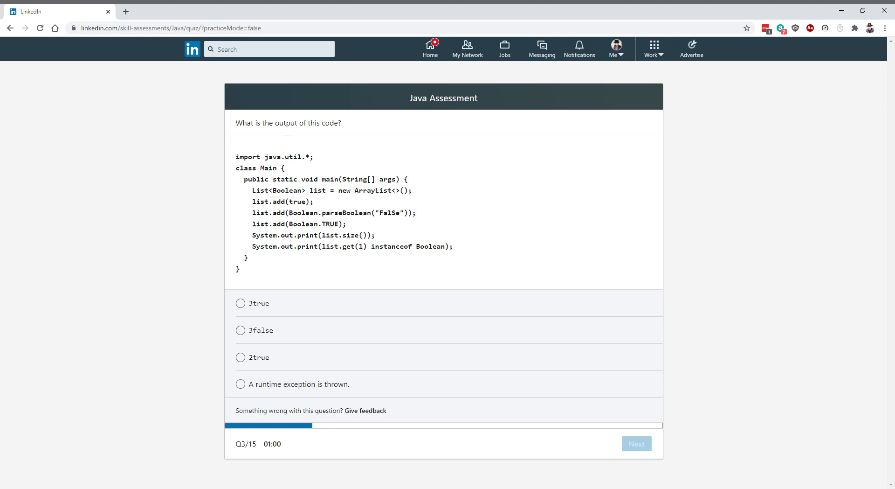
left_click(241, 330)
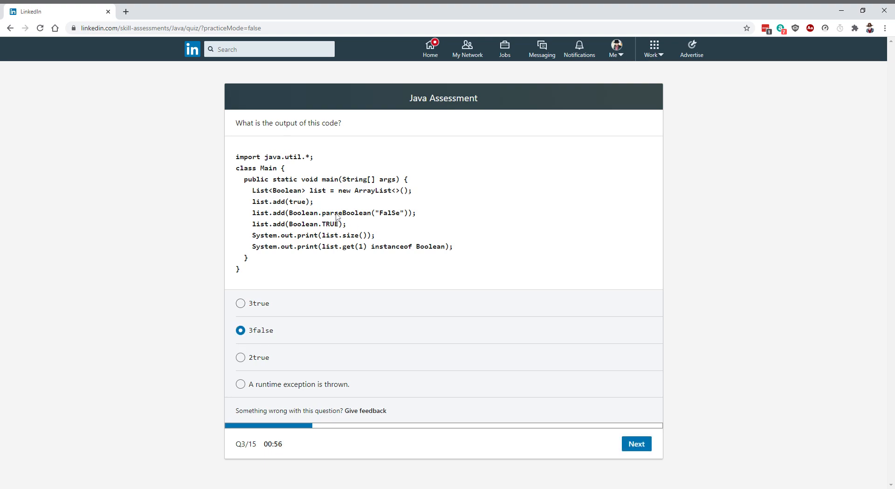
mouse_move(390, 219)
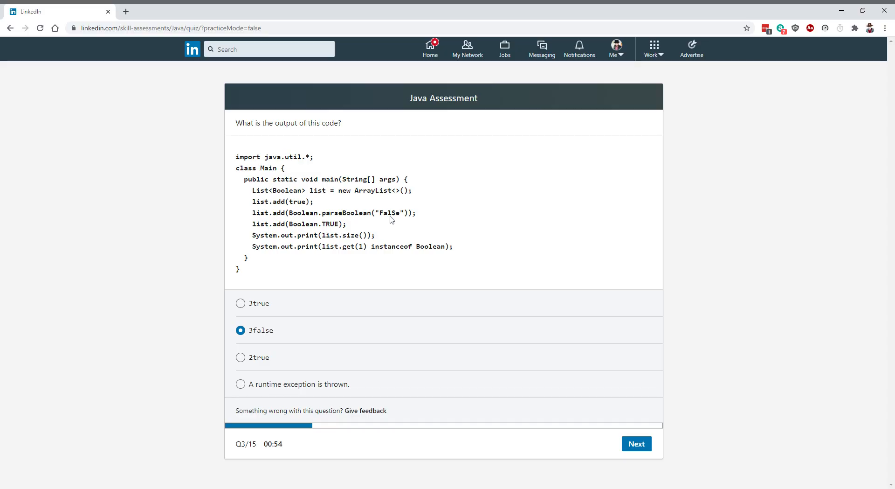
mouse_move(399, 219)
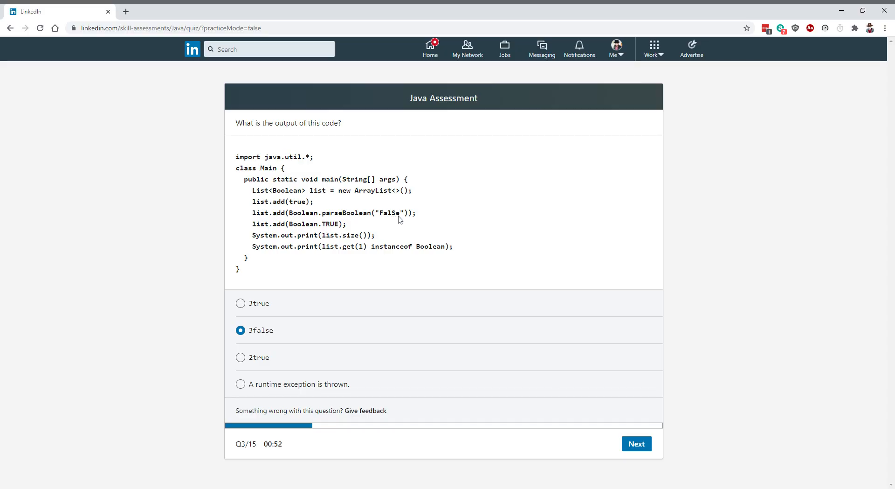
mouse_move(404, 222)
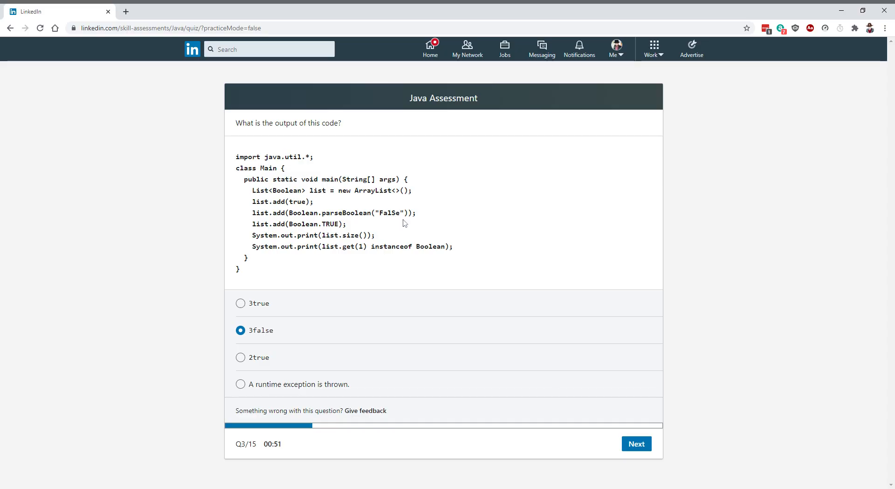
mouse_move(397, 236)
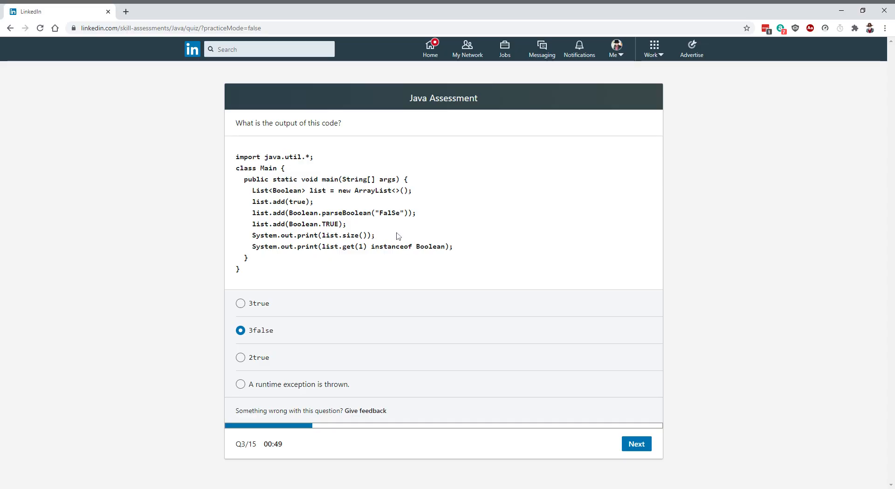
mouse_move(408, 223)
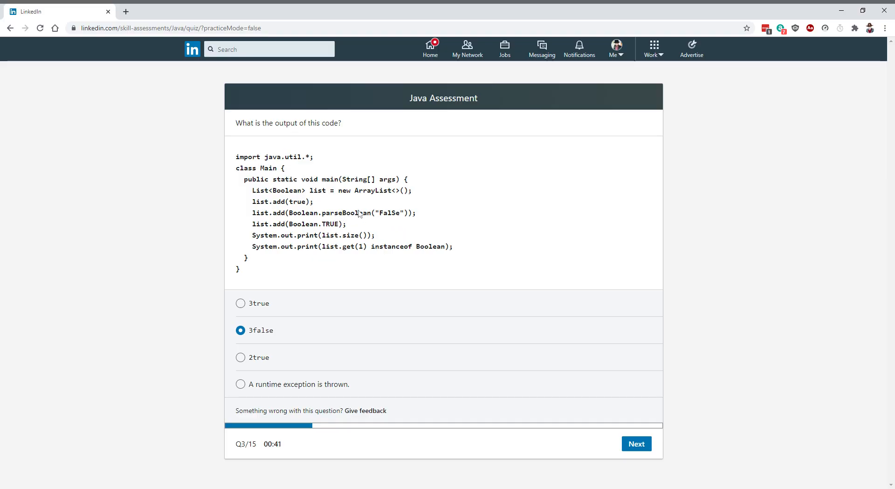
mouse_move(369, 222)
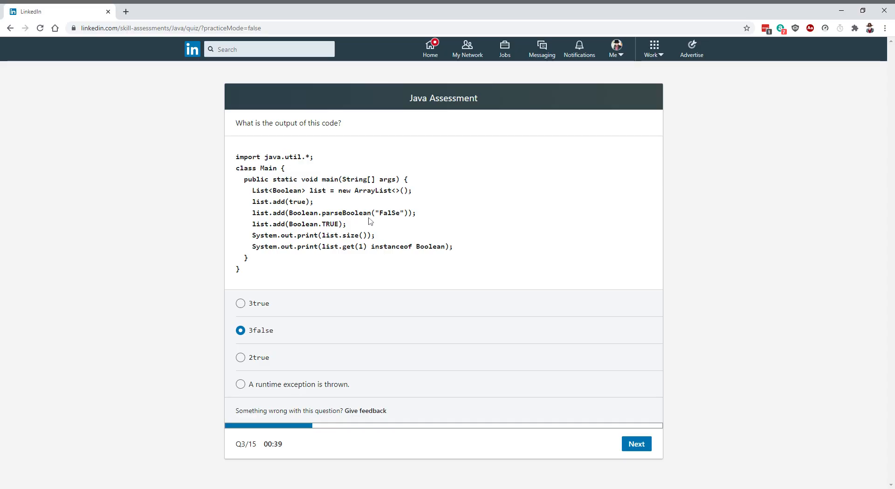
mouse_move(390, 222)
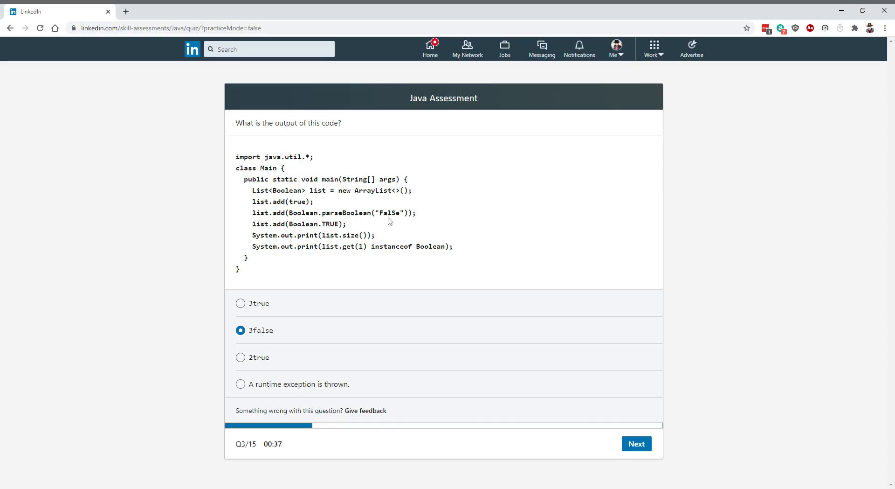
mouse_move(398, 216)
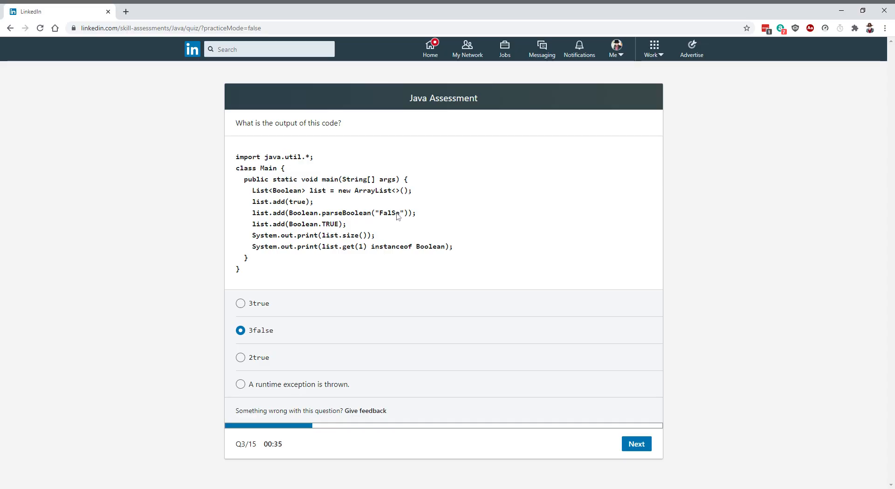
mouse_move(340, 221)
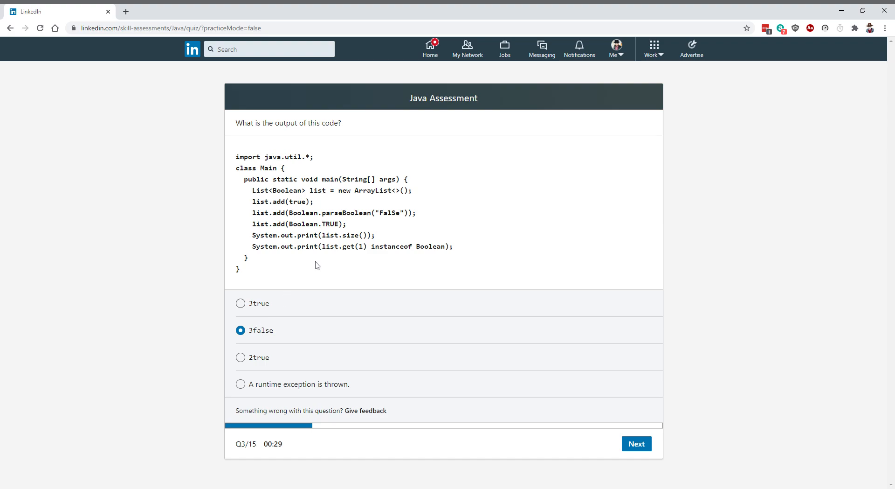
mouse_move(370, 220)
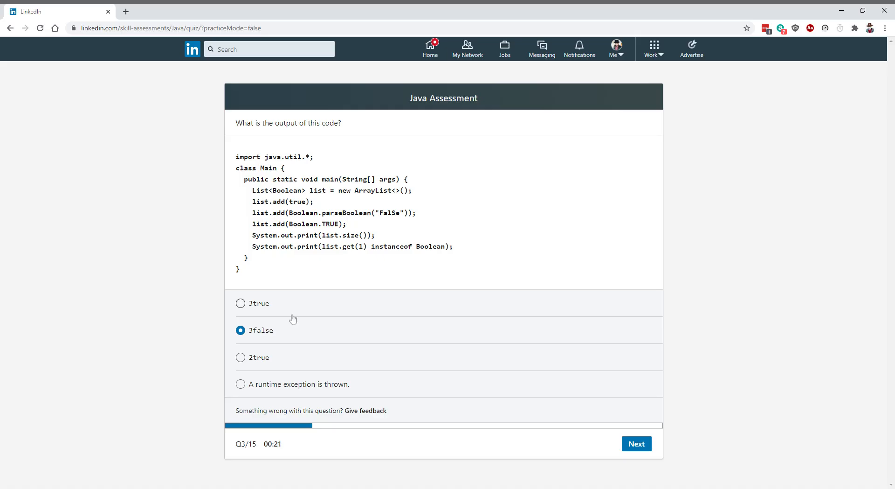
mouse_move(274, 339)
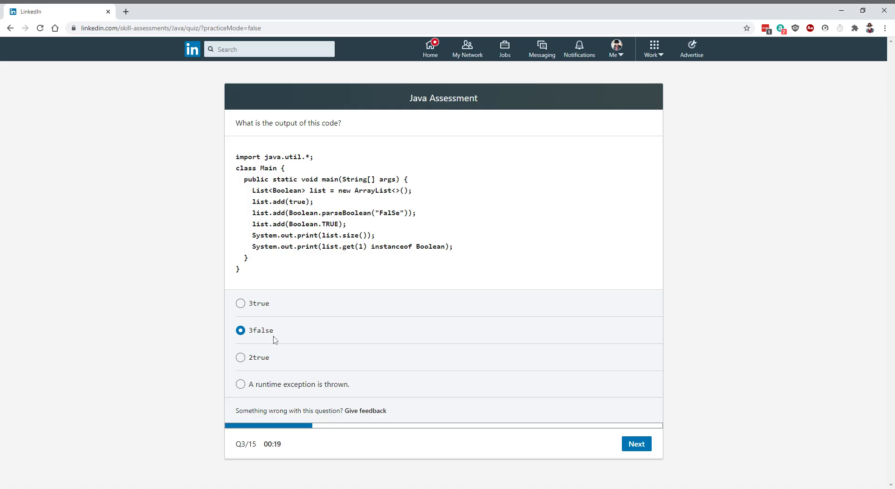
mouse_move(520, 361)
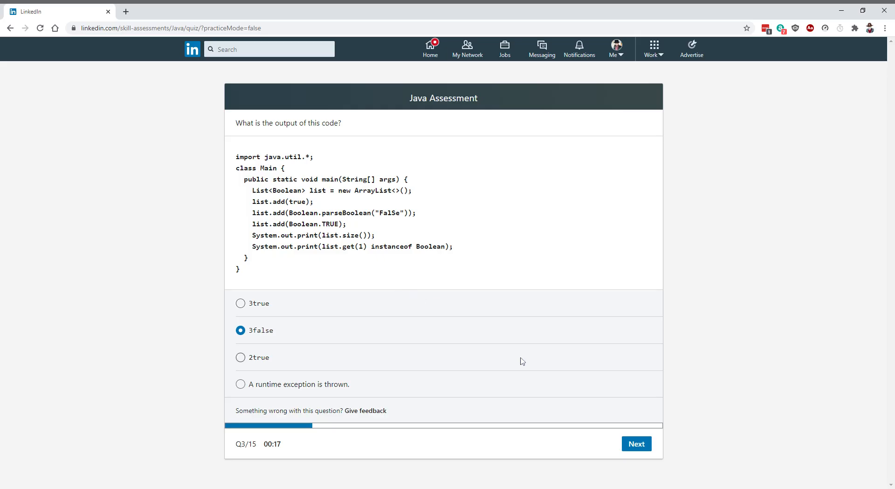
- Submit the third answer and choose 'Hello!World!' for the Main/Main2 override question
left_click(636, 444)
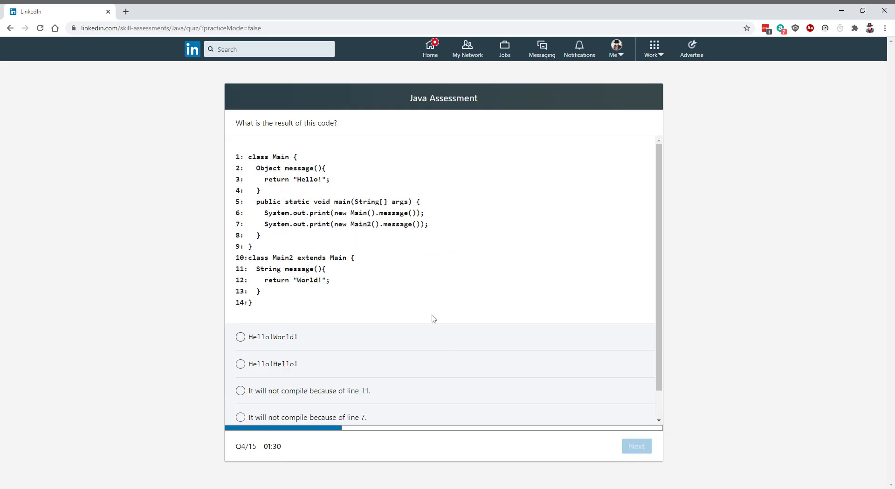
mouse_move(609, 214)
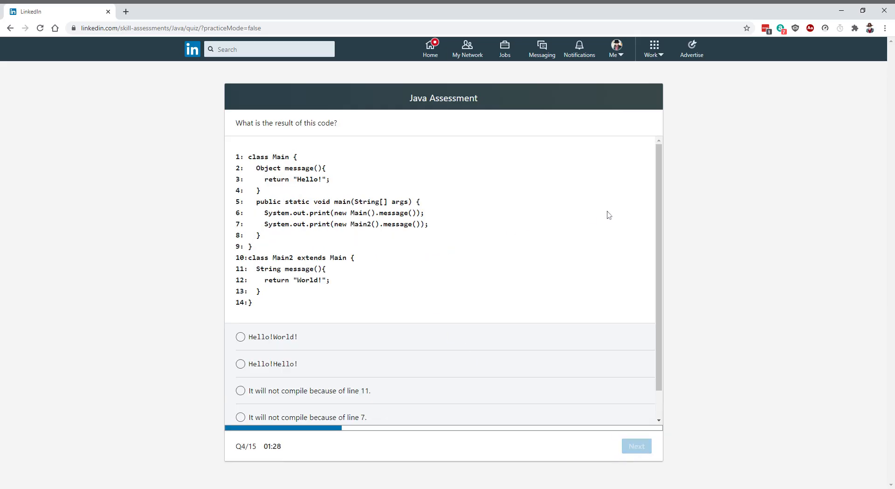
scroll("down", 3)
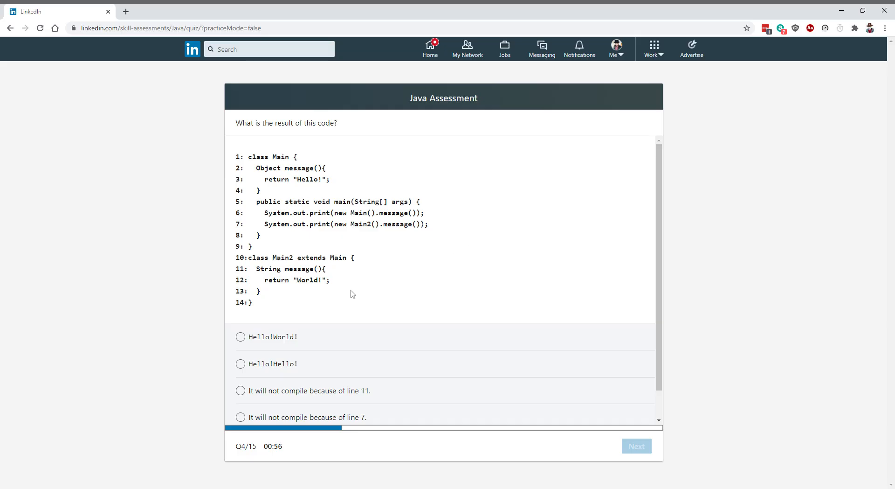
mouse_move(341, 225)
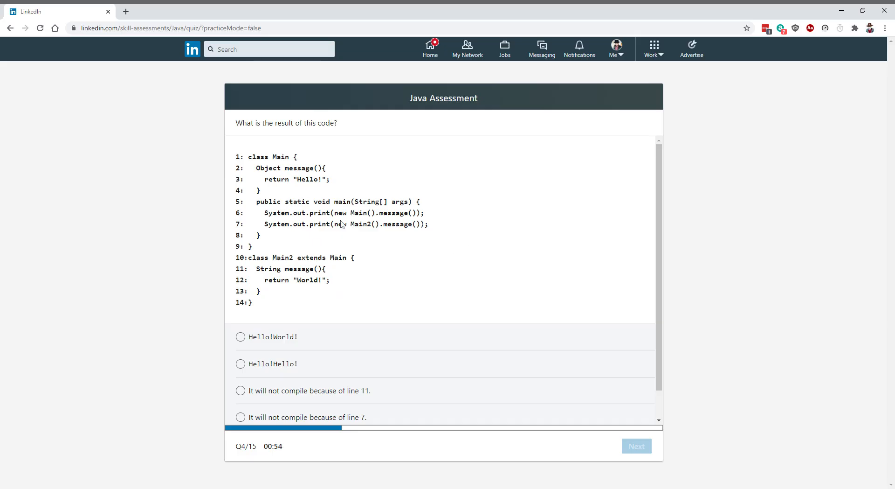
mouse_move(380, 223)
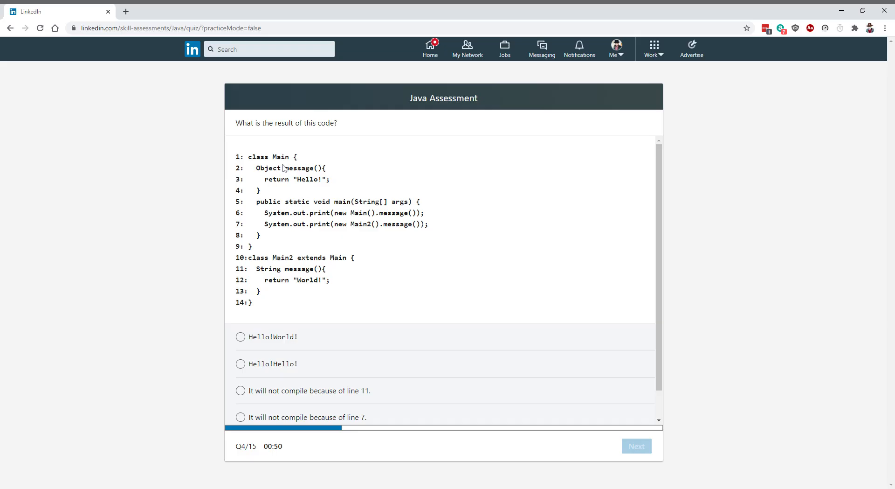
mouse_move(345, 221)
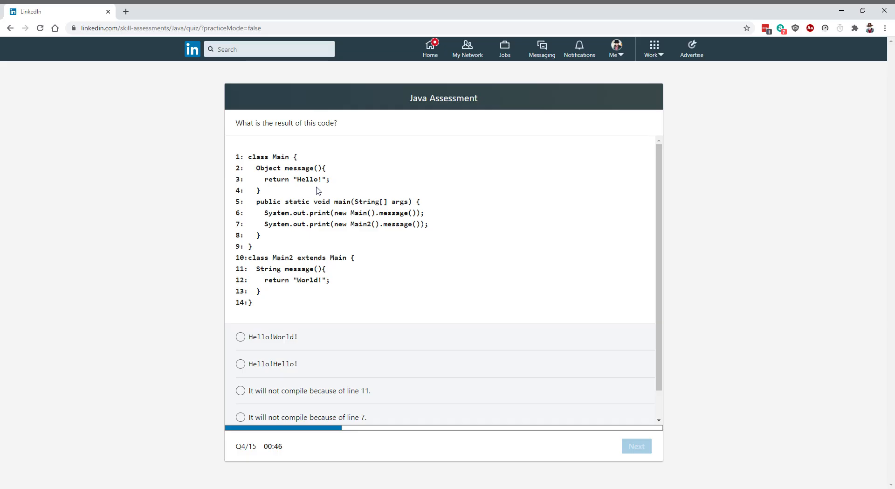
mouse_move(307, 188)
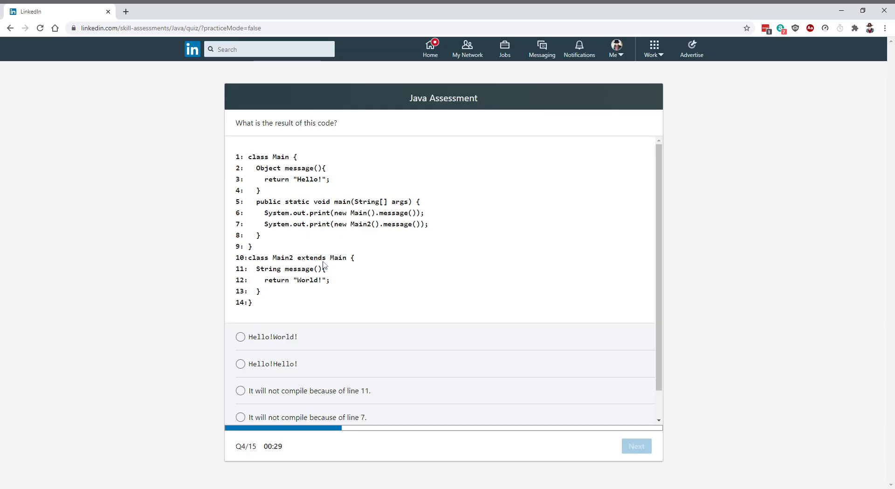
mouse_move(363, 231)
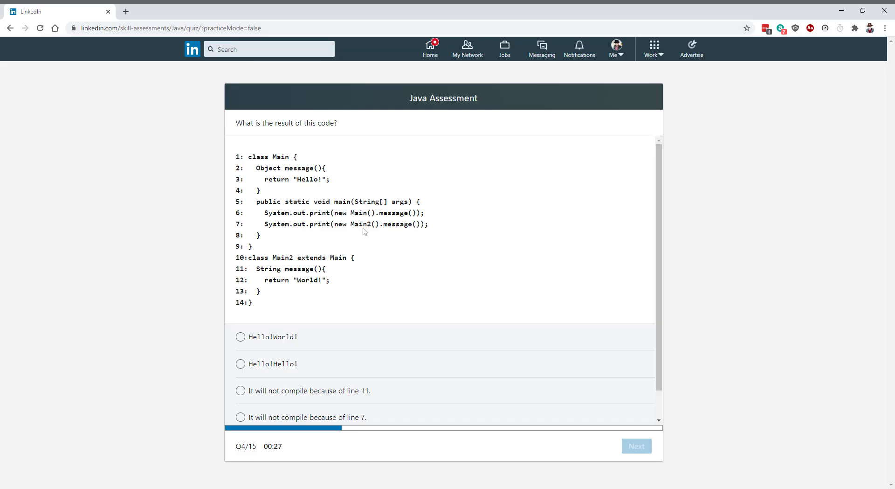
mouse_move(360, 266)
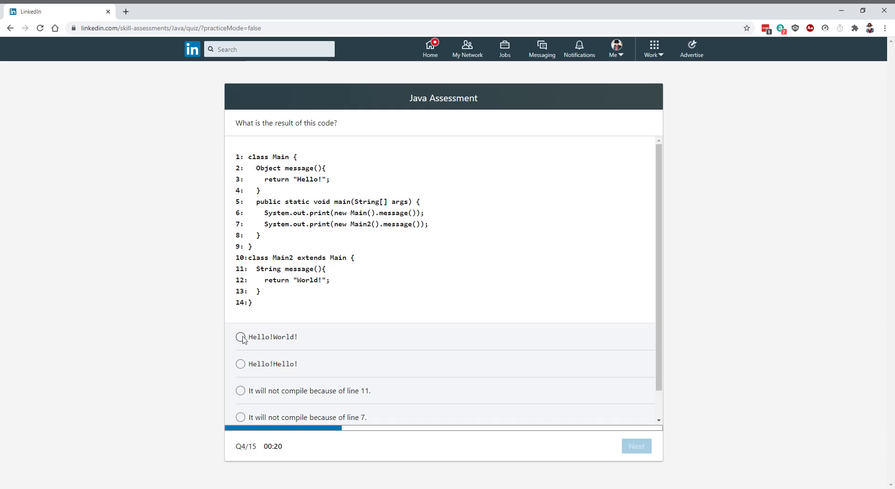
left_click(240, 337)
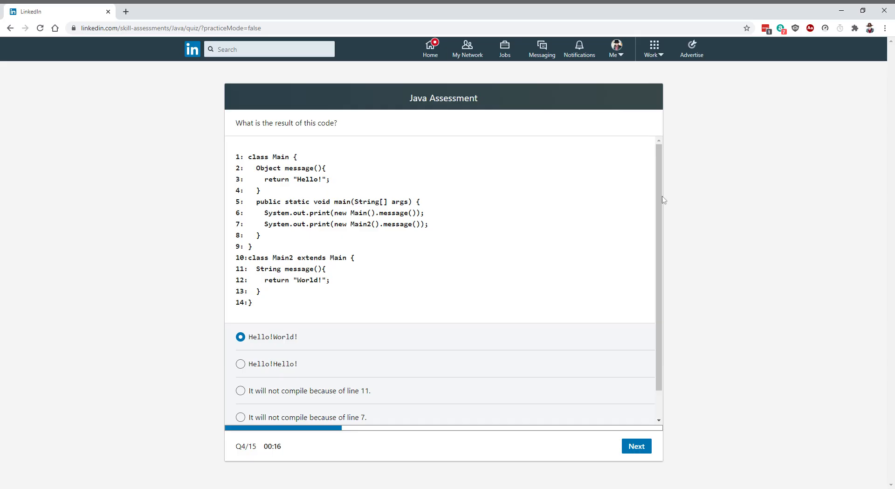
scroll("down", 3)
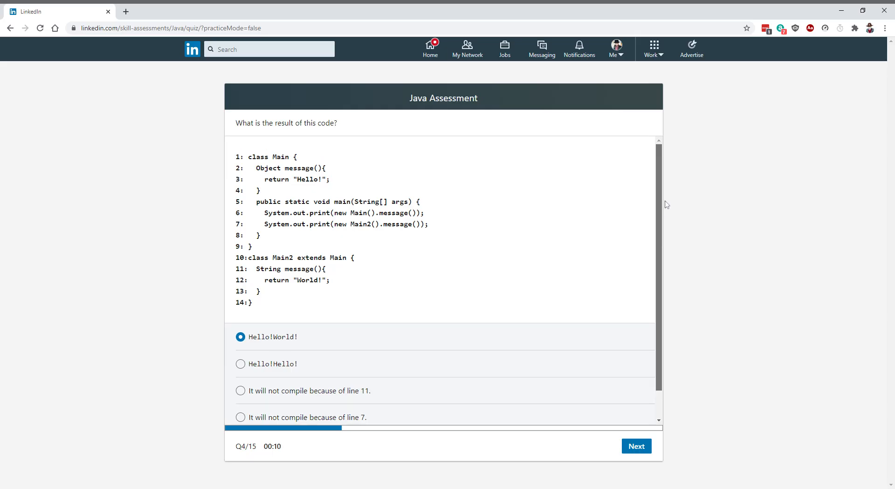
mouse_move(374, 232)
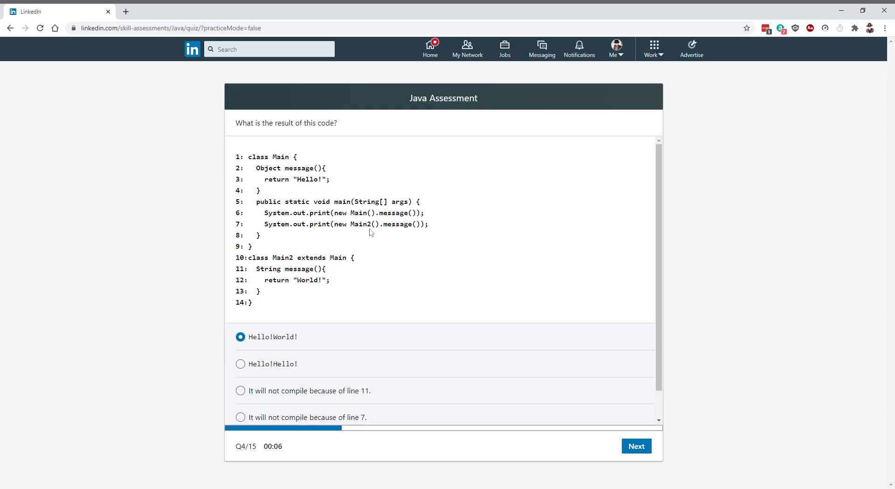
mouse_move(510, 311)
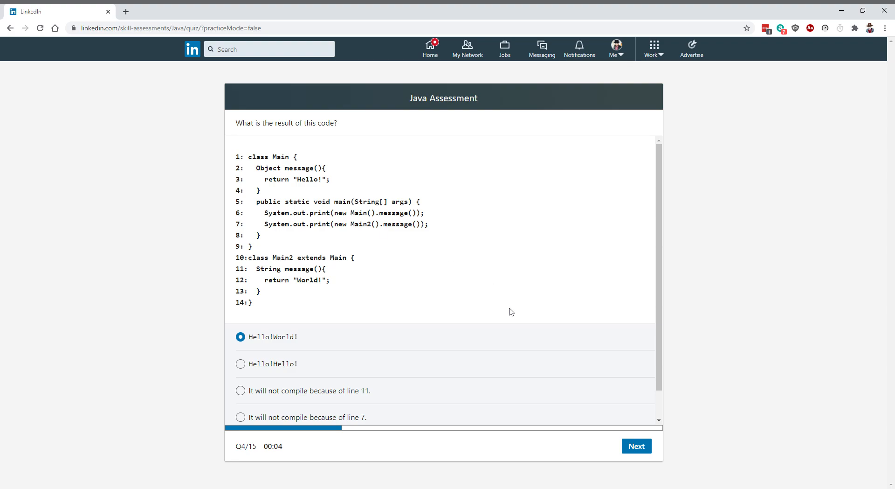
- Submit the fourth answer, then answer question 5 with names.sort(List.DESCENDING) and continue
left_click(636, 446)
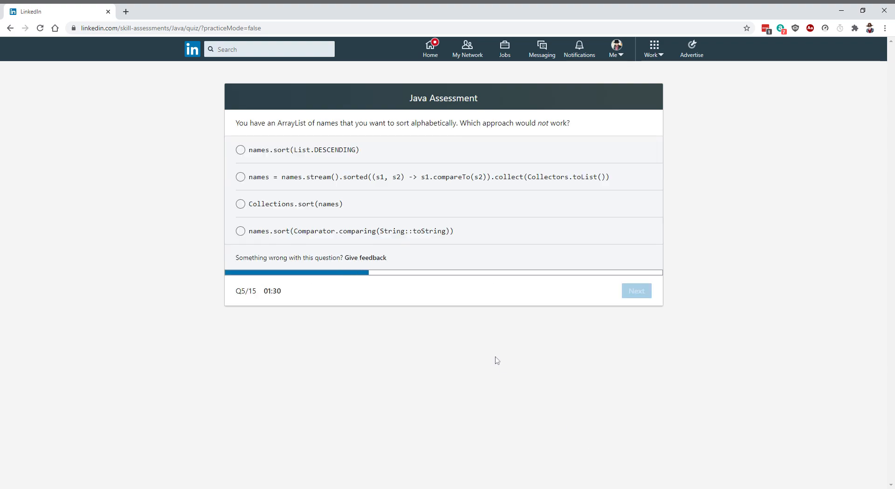
mouse_move(462, 347)
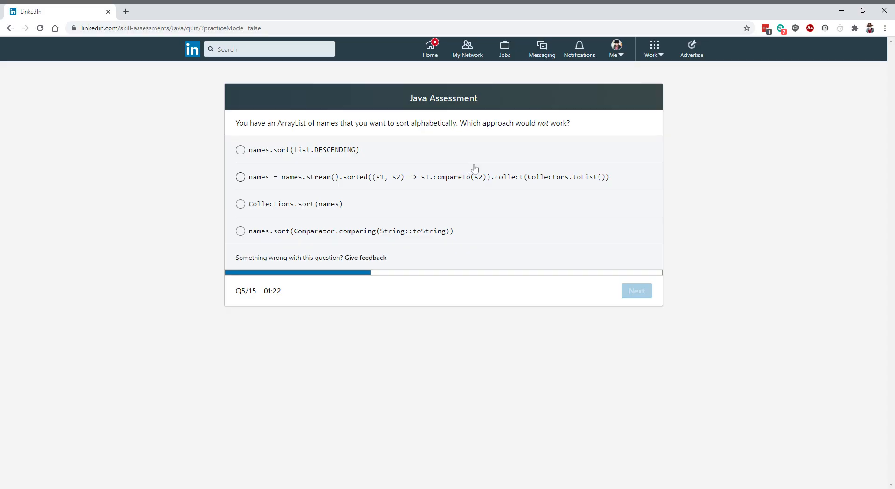
left_click(240, 204)
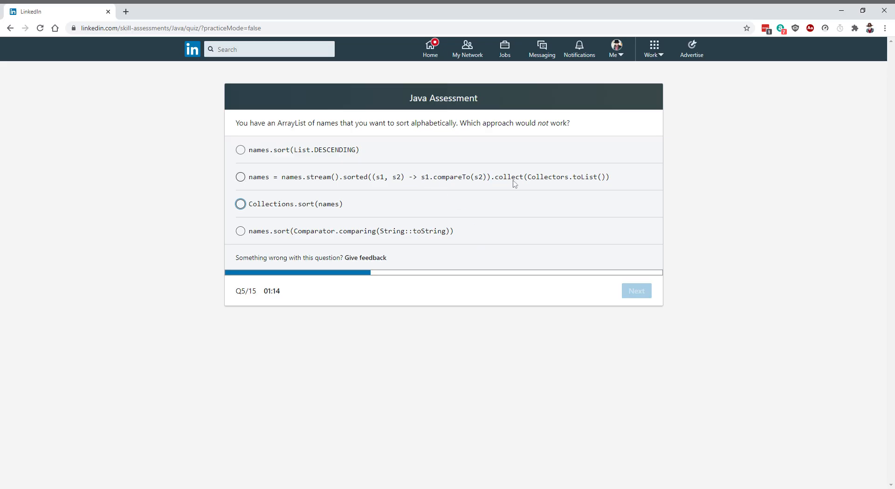
mouse_move(392, 236)
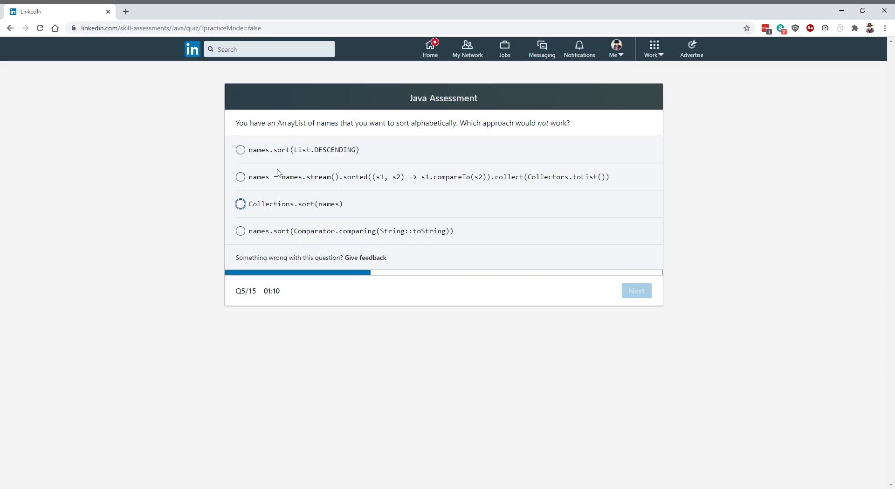
left_click(240, 149)
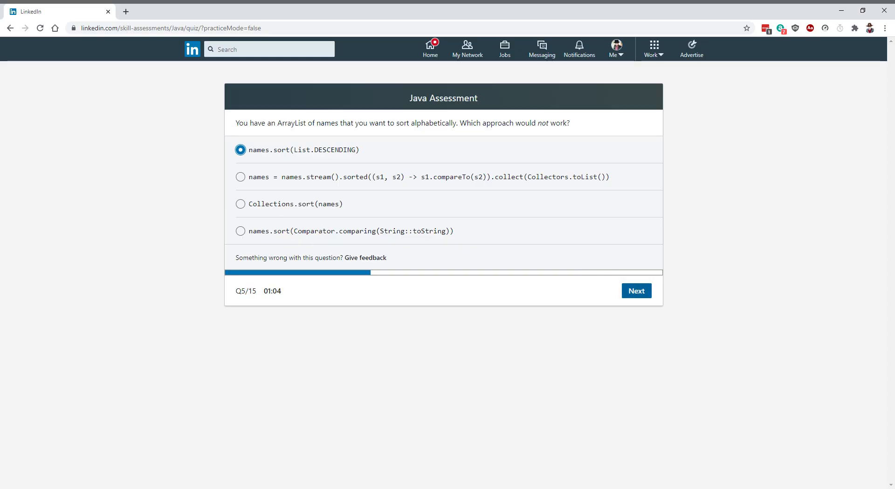
left_click(635, 290)
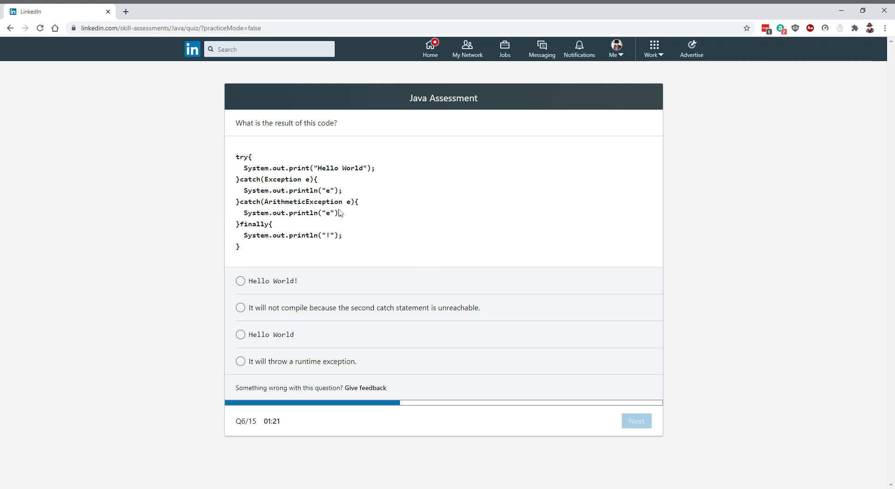
mouse_move(280, 223)
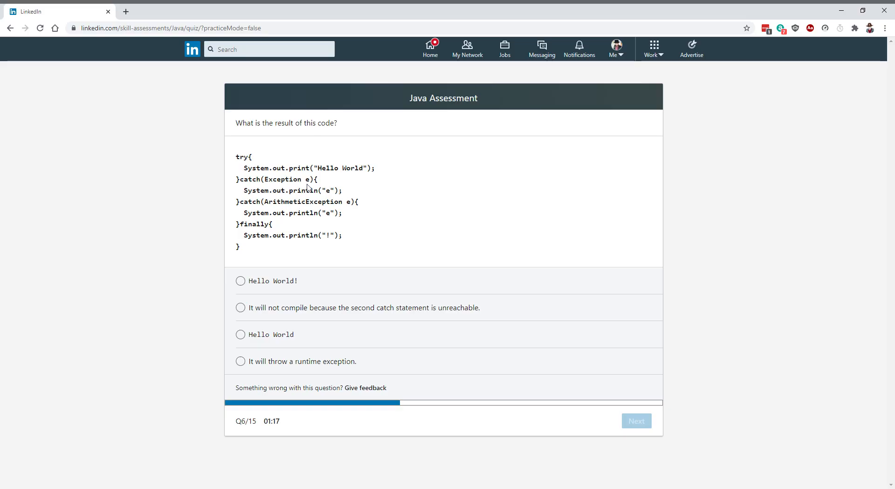
mouse_move(306, 221)
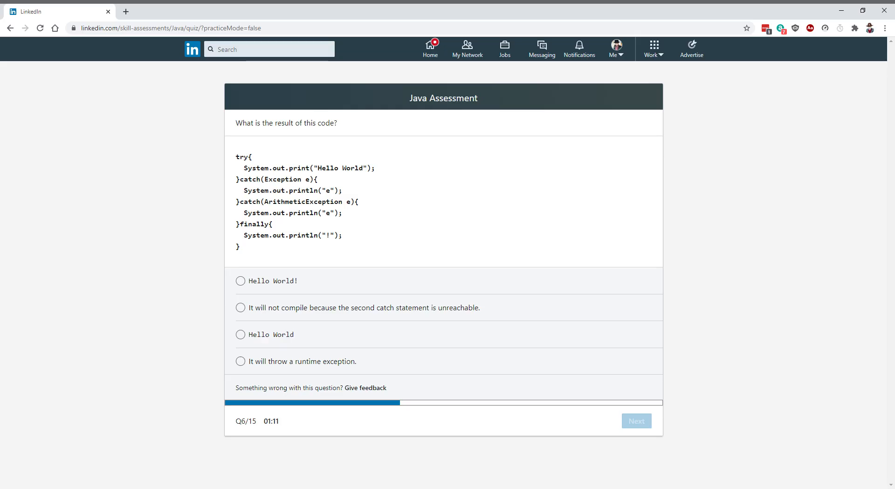
- Answer that the code won't compile because the second catch is unreachable, and continue
left_click(240, 307)
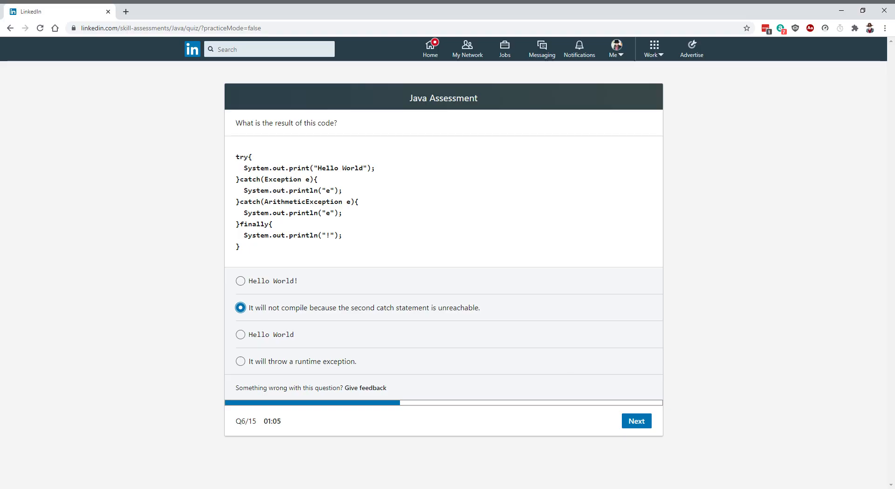
mouse_move(474, 307)
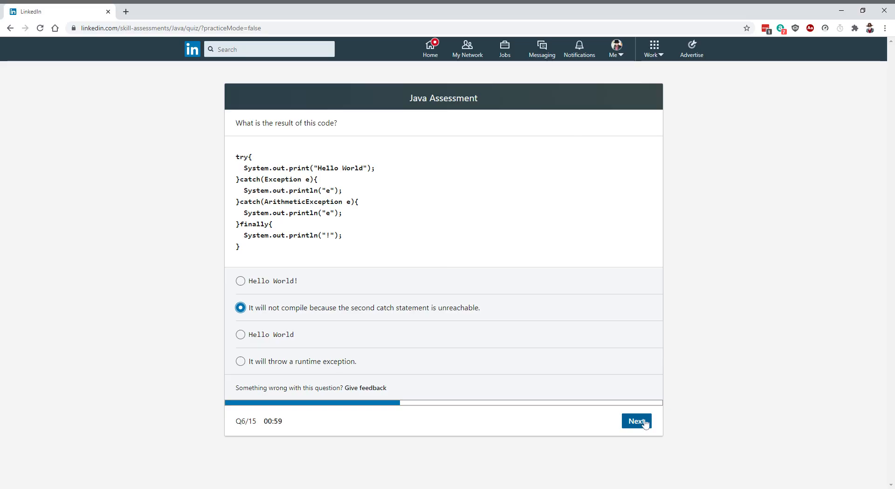
left_click(636, 421)
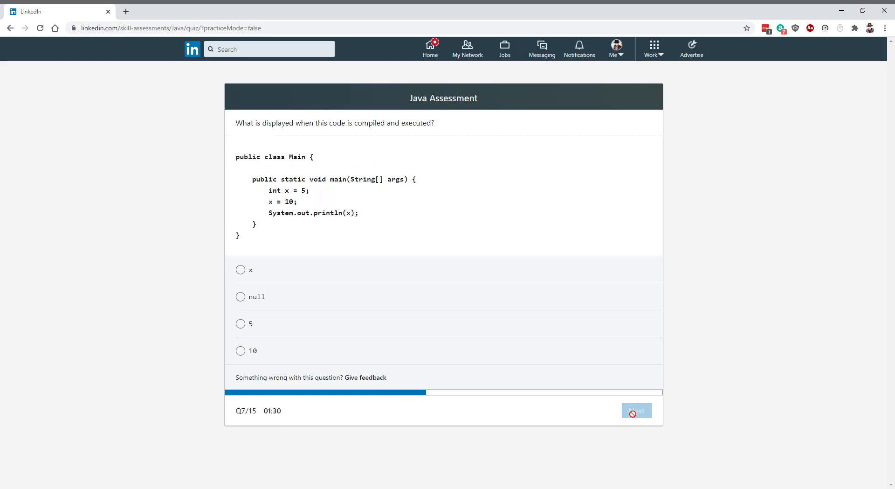
mouse_move(358, 232)
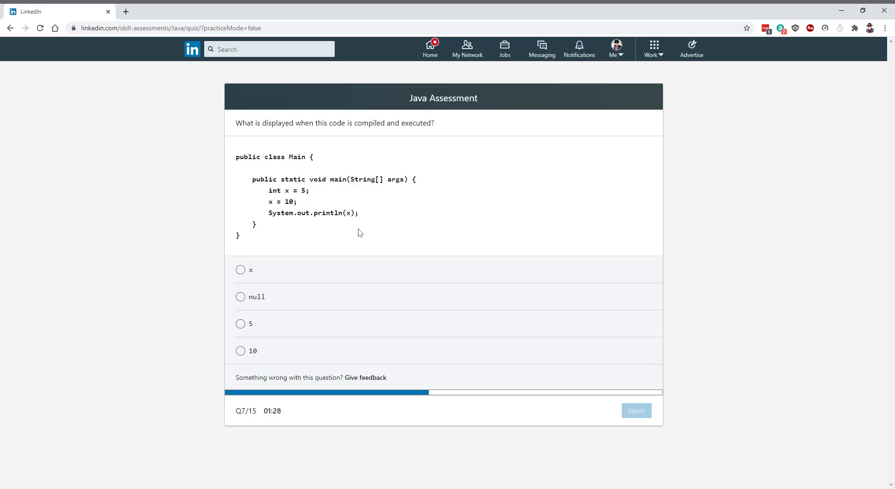
mouse_move(309, 201)
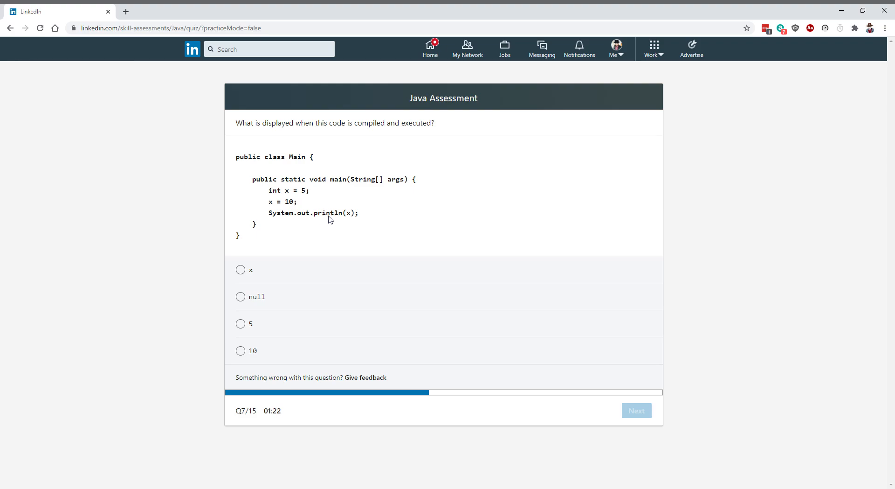
mouse_move(353, 231)
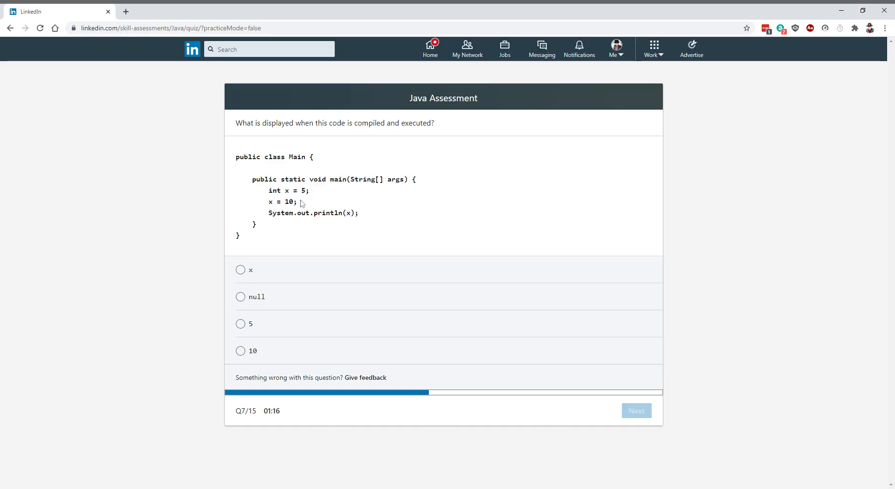
mouse_move(311, 199)
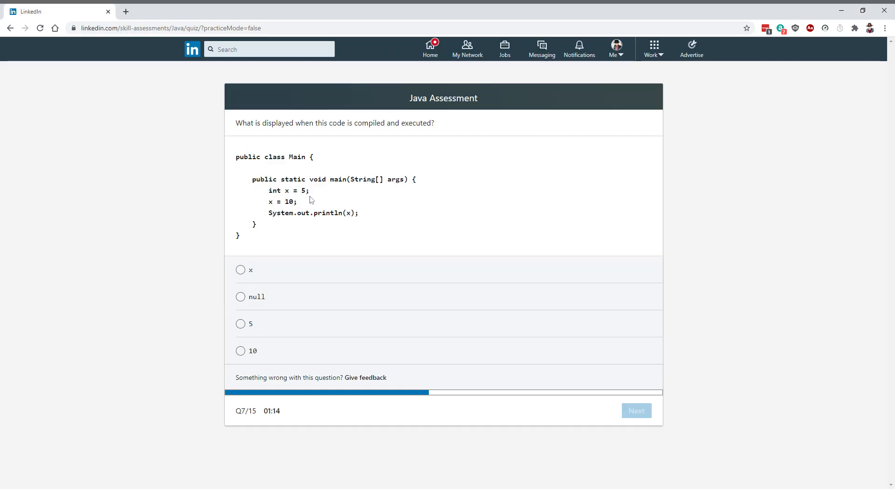
mouse_move(313, 211)
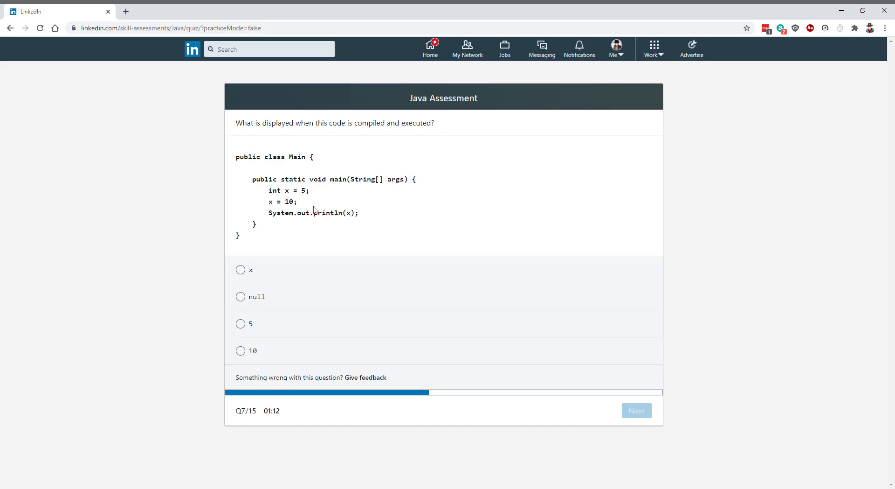
mouse_move(280, 236)
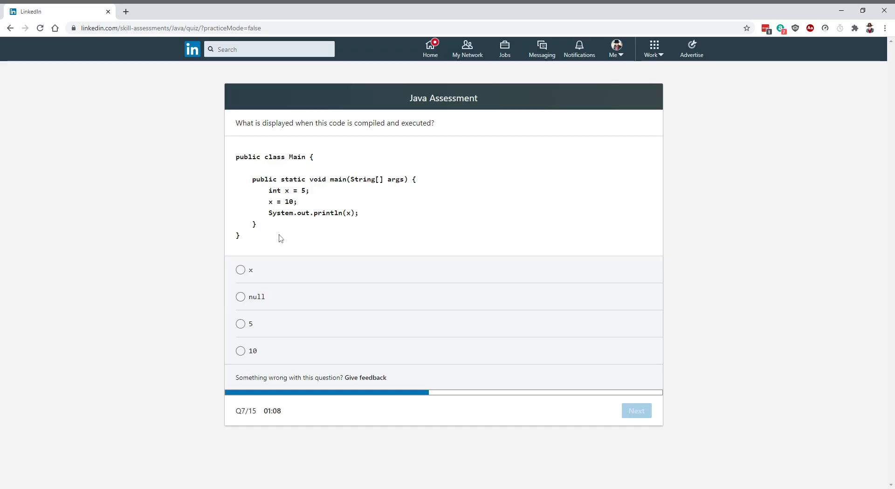
mouse_move(291, 213)
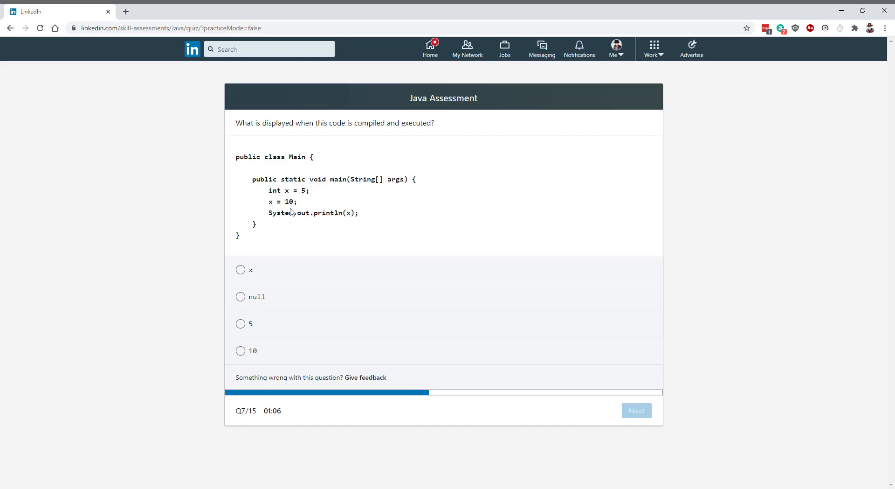
mouse_move(336, 240)
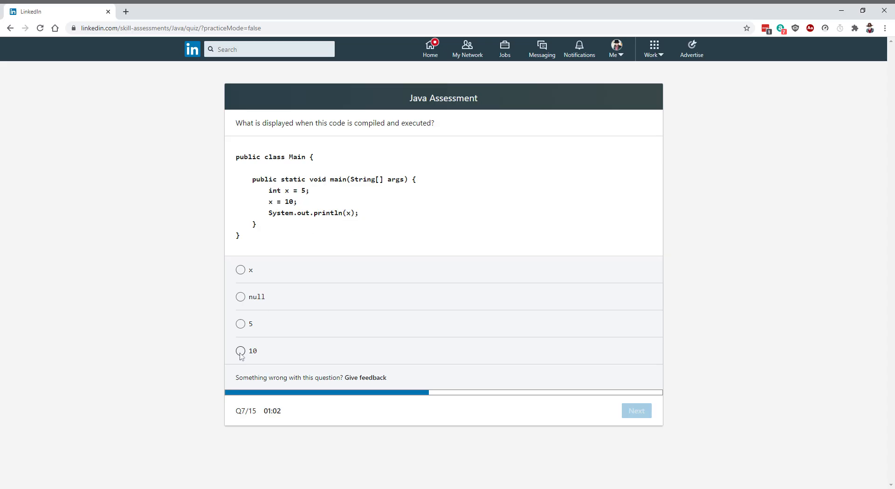
- Answer question 7 with 10 as the program's output and continue to question 8
left_click(241, 351)
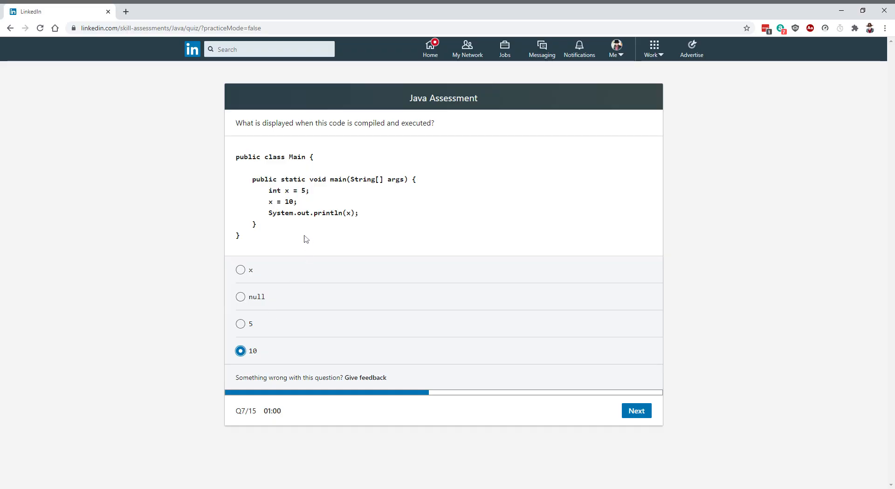
mouse_move(264, 175)
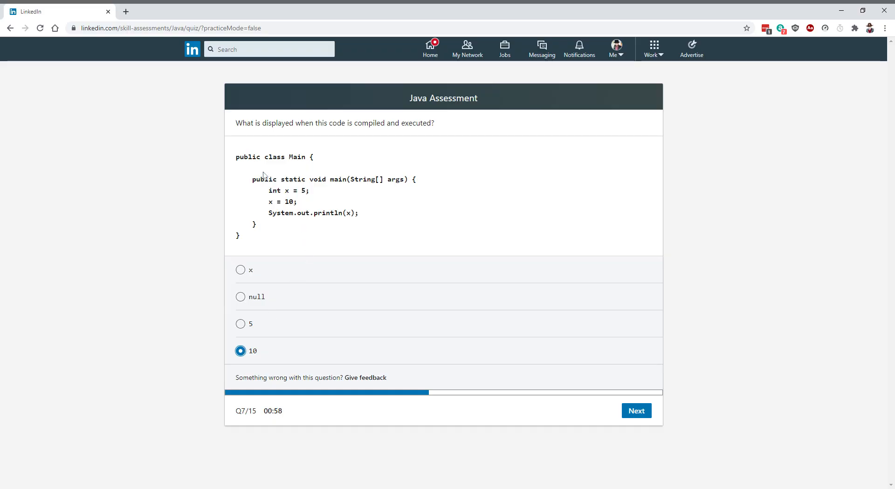
mouse_move(304, 170)
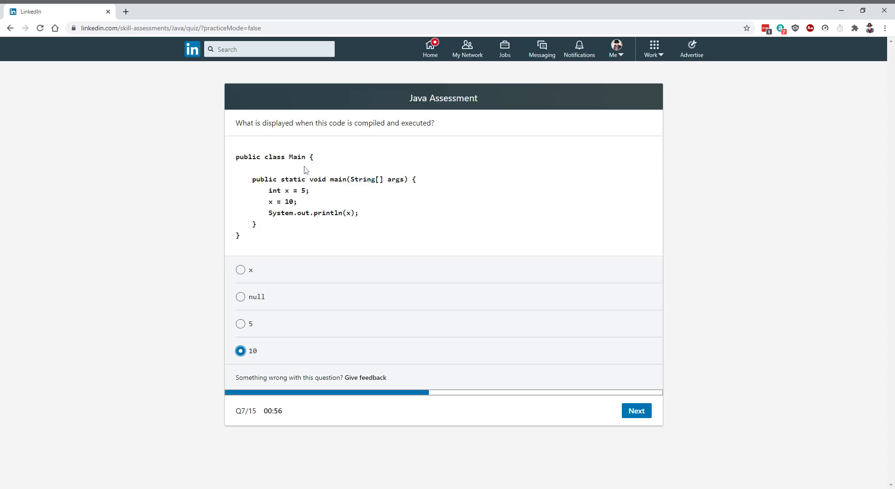
mouse_move(338, 195)
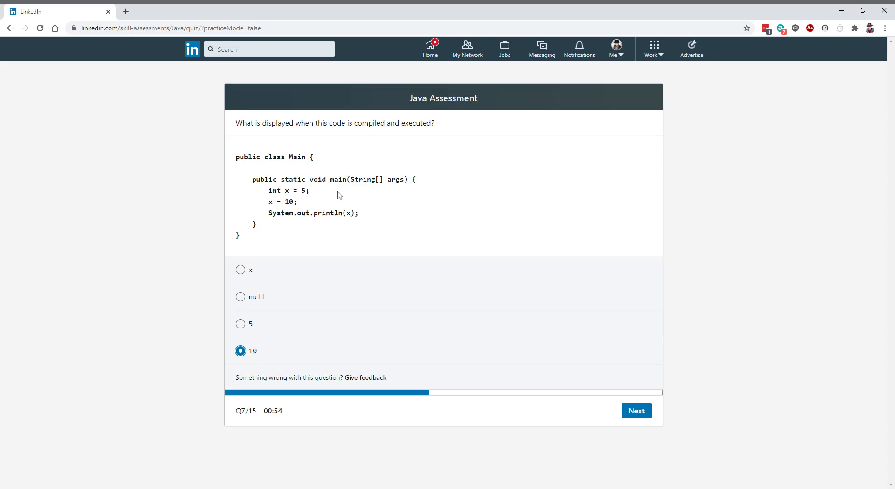
mouse_move(276, 204)
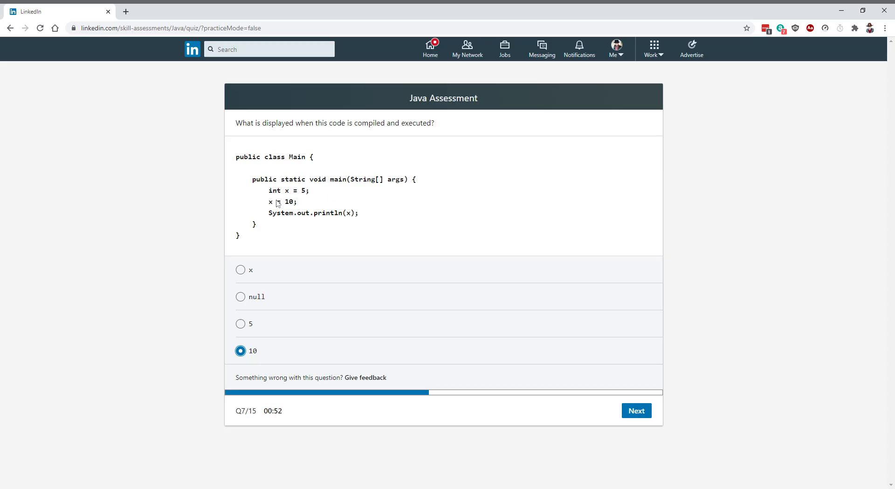
mouse_move(317, 195)
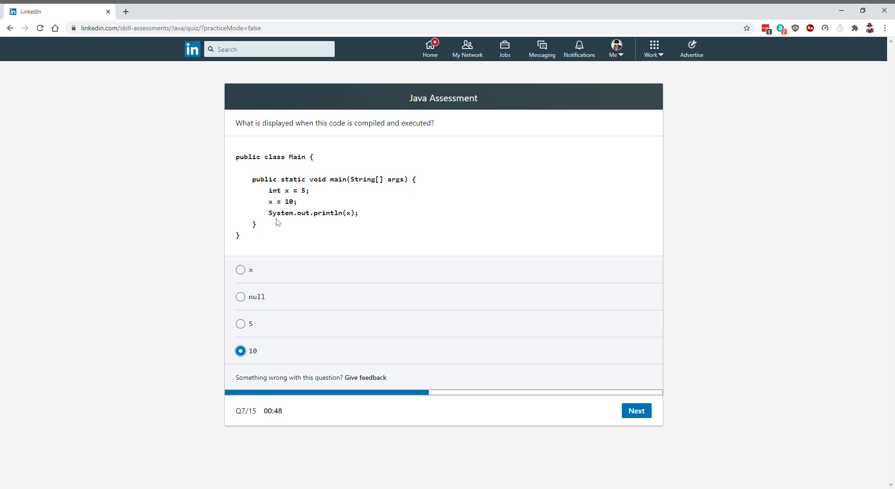
mouse_move(279, 206)
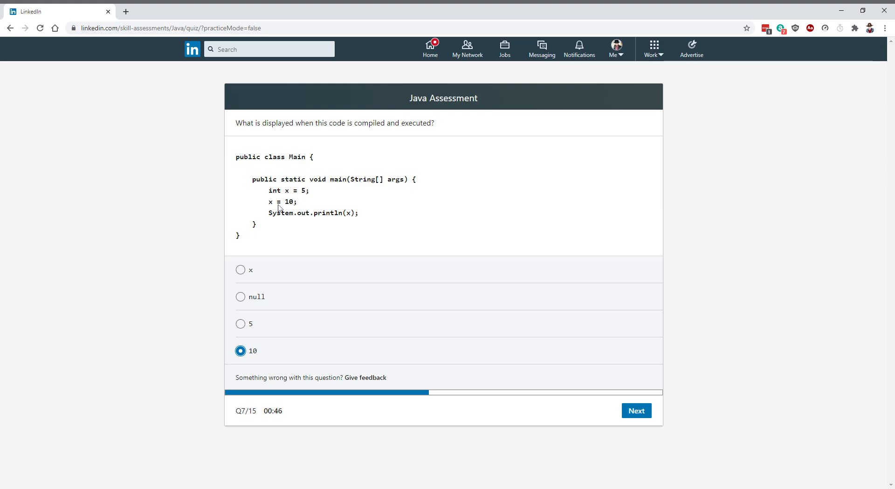
mouse_move(342, 241)
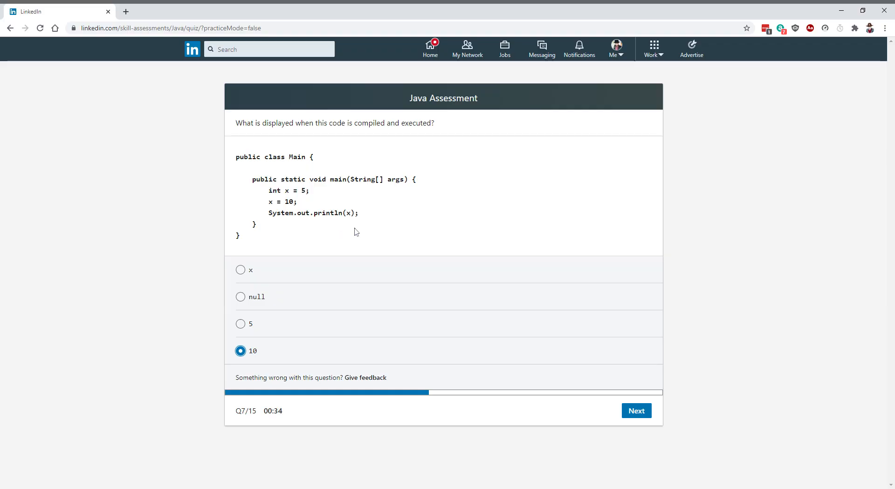
left_click(636, 410)
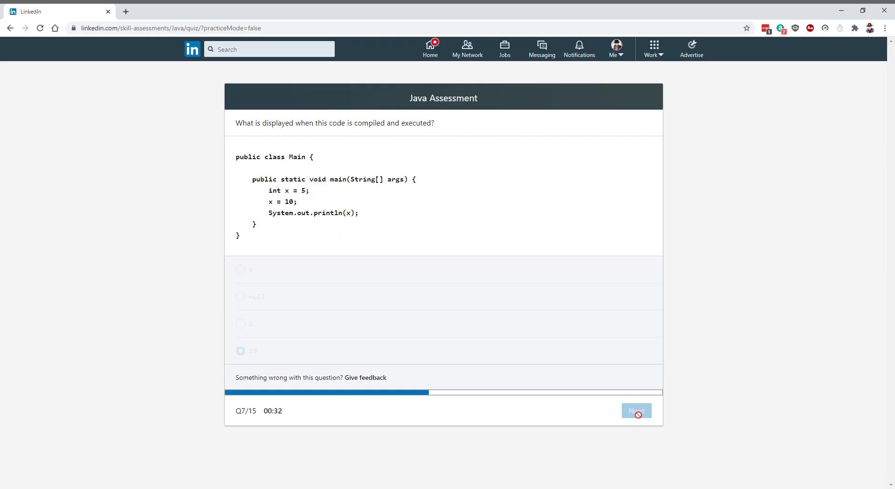
left_click(636, 410)
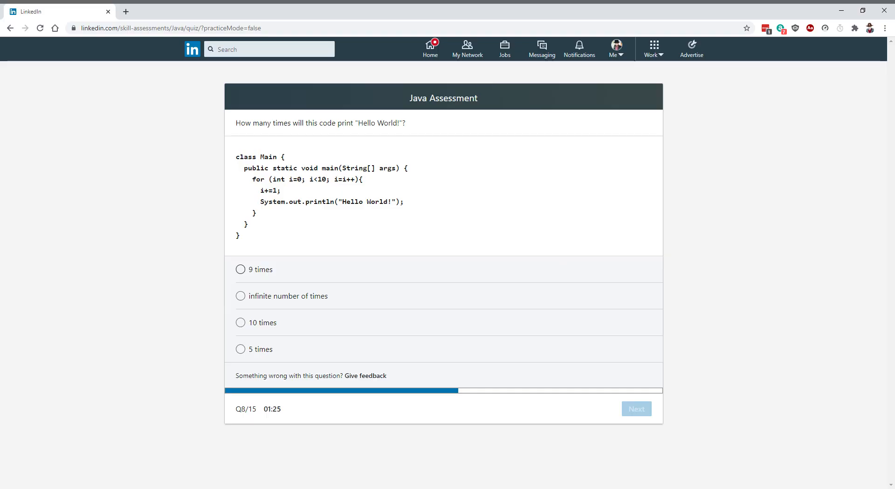
mouse_move(348, 187)
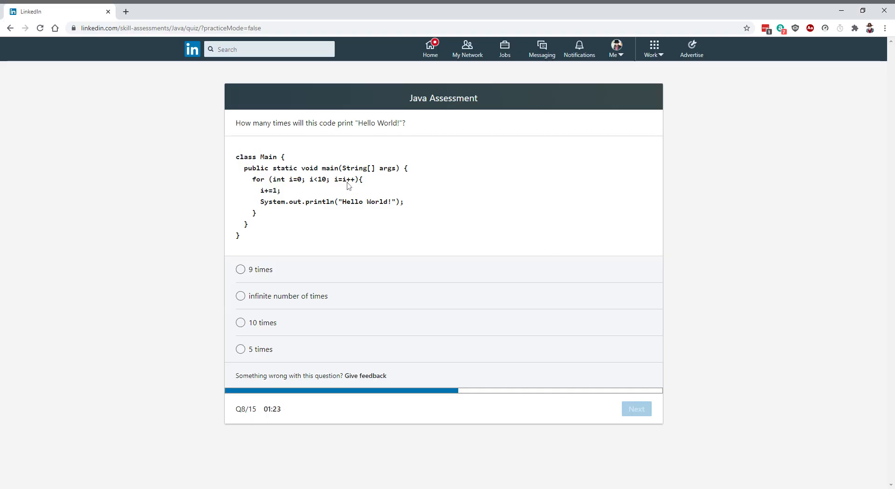
mouse_move(351, 222)
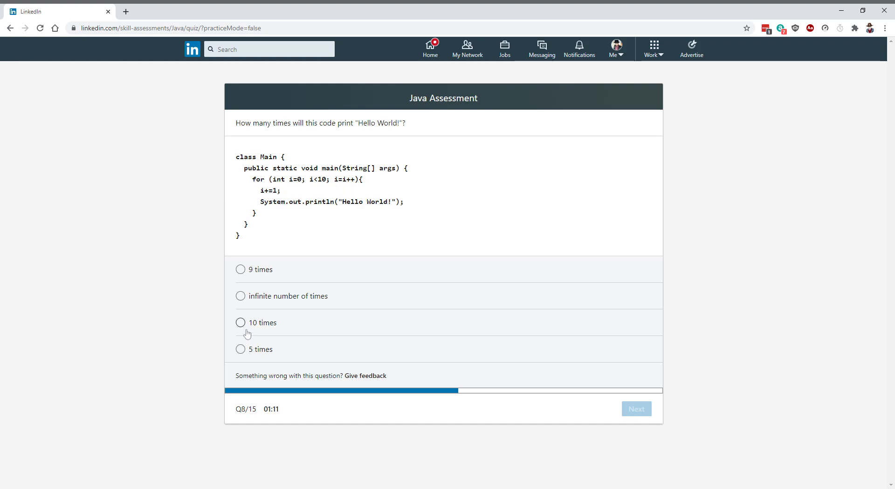
- Answer that Hello World! prints 10 times and continue to question 9
left_click(241, 323)
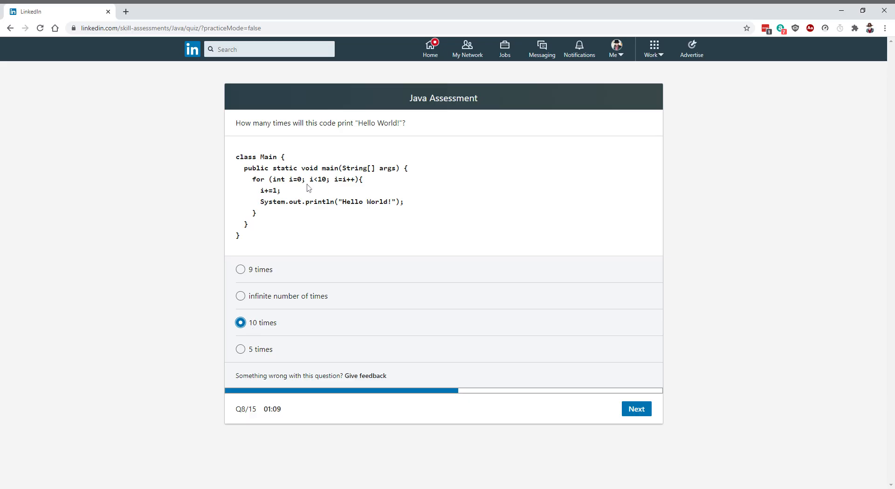
mouse_move(263, 205)
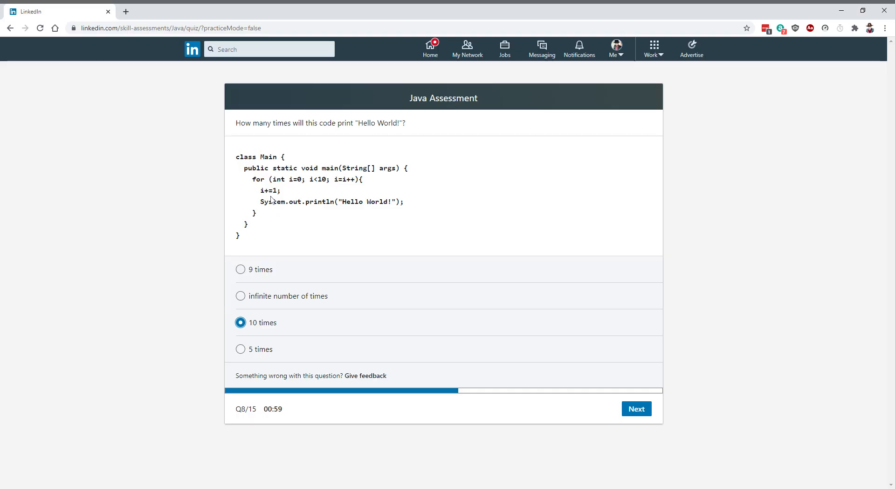
mouse_move(307, 210)
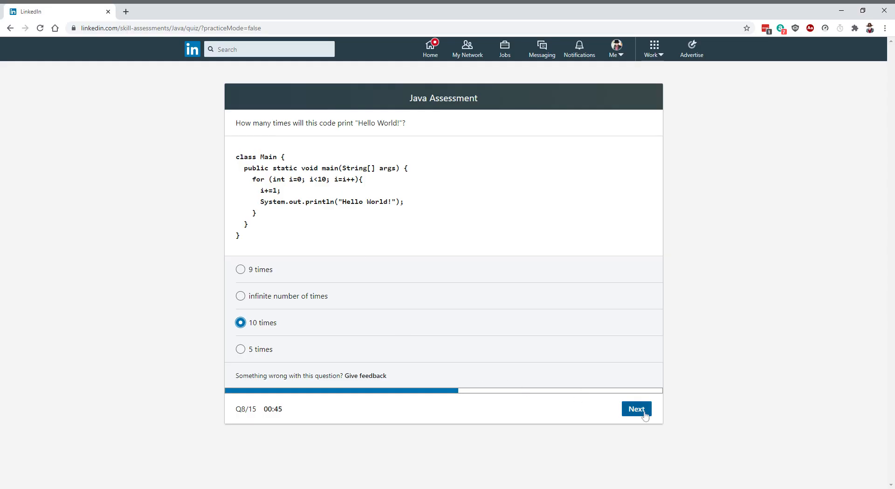
left_click(636, 409)
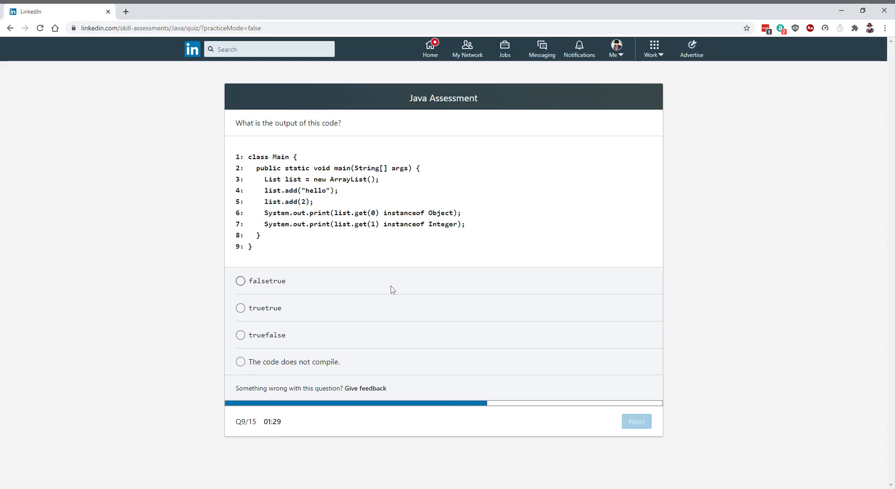
mouse_move(334, 251)
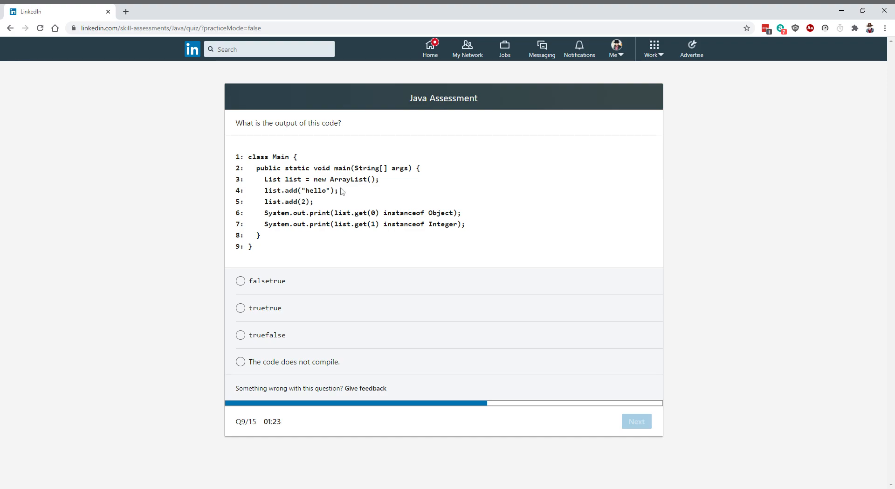
mouse_move(307, 209)
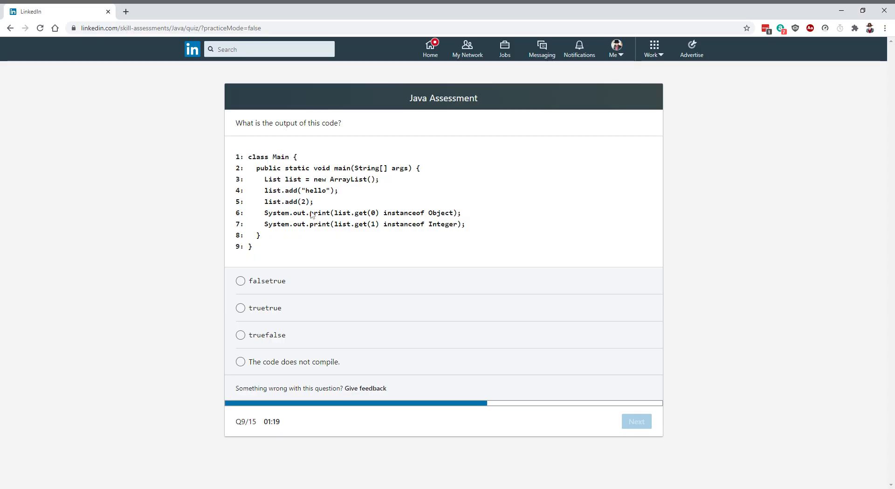
mouse_move(393, 236)
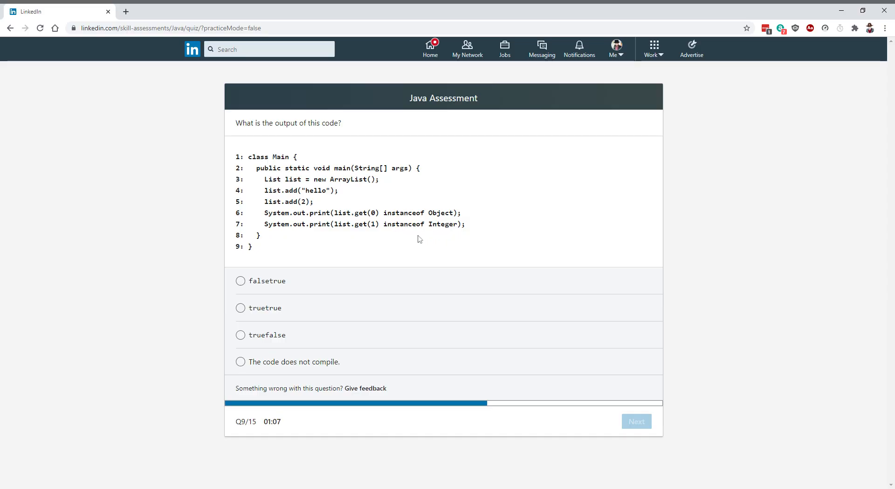
mouse_move(258, 308)
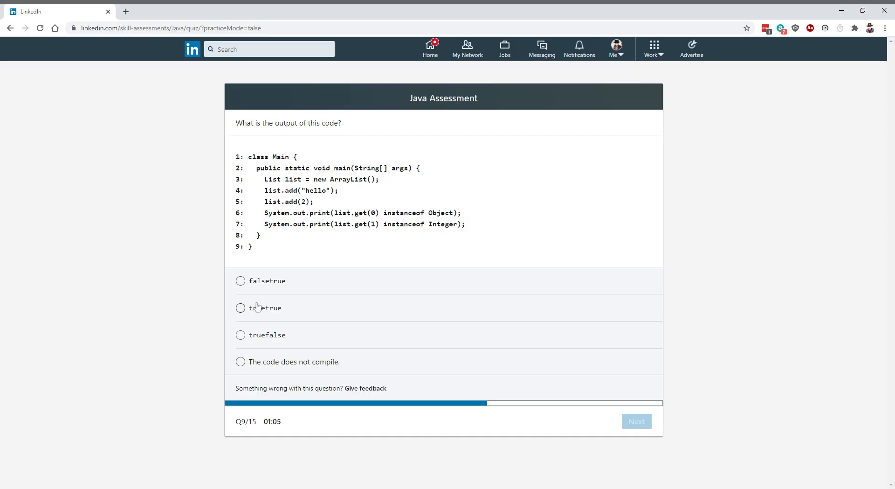
- Answer question 9 with 'truetrue' as the list output and continue to question 10
left_click(241, 308)
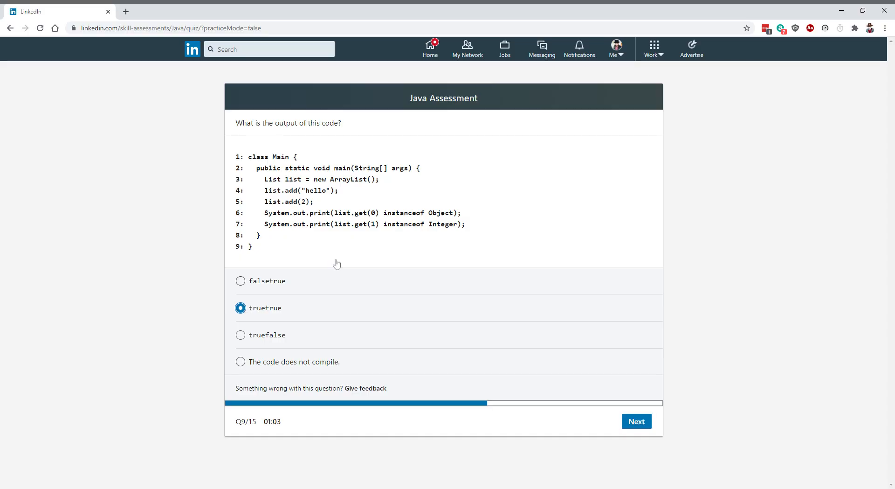
mouse_move(420, 234)
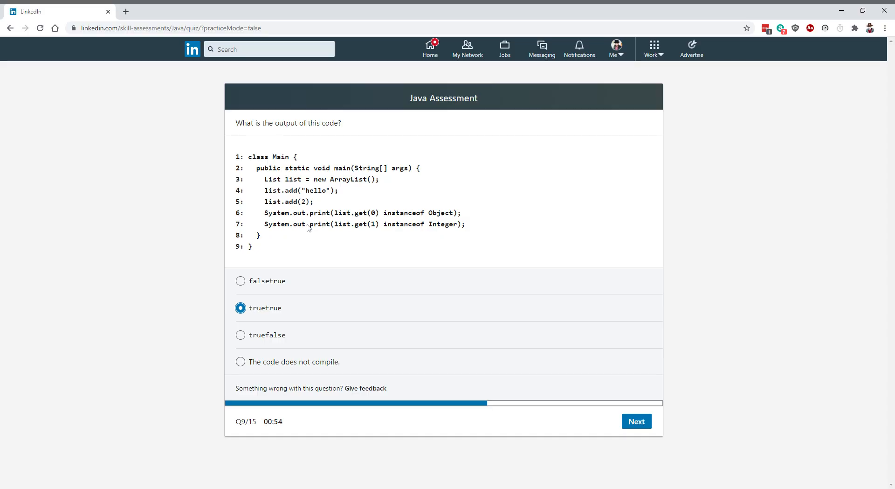
mouse_move(462, 212)
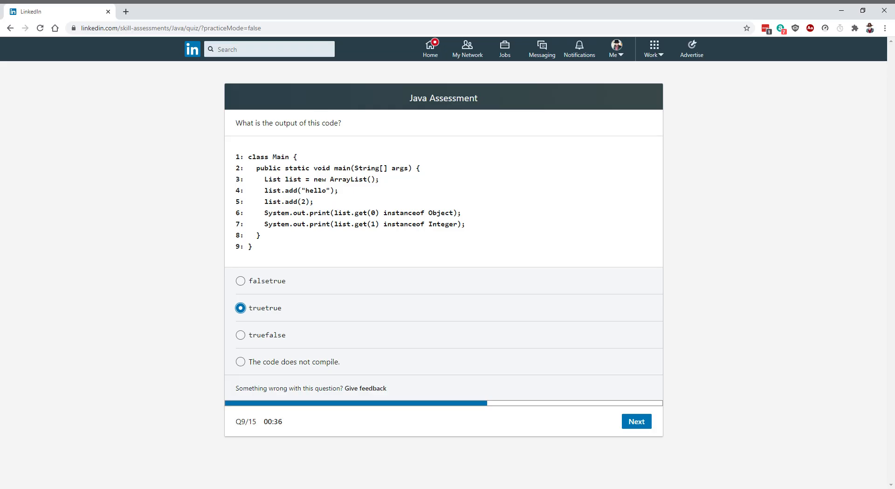
mouse_move(326, 208)
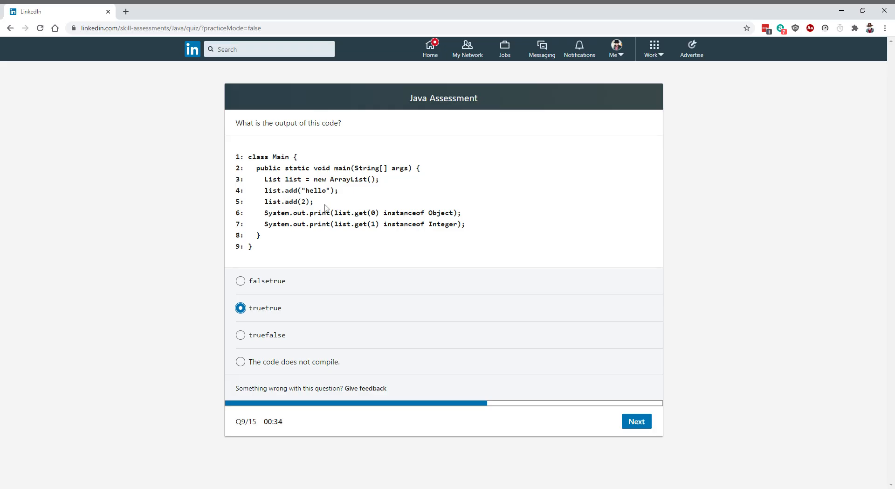
mouse_move(307, 207)
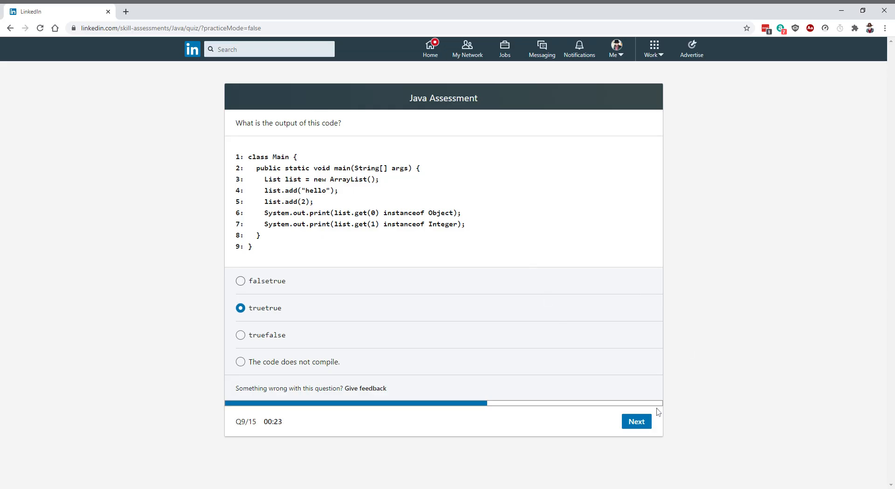
left_click(636, 420)
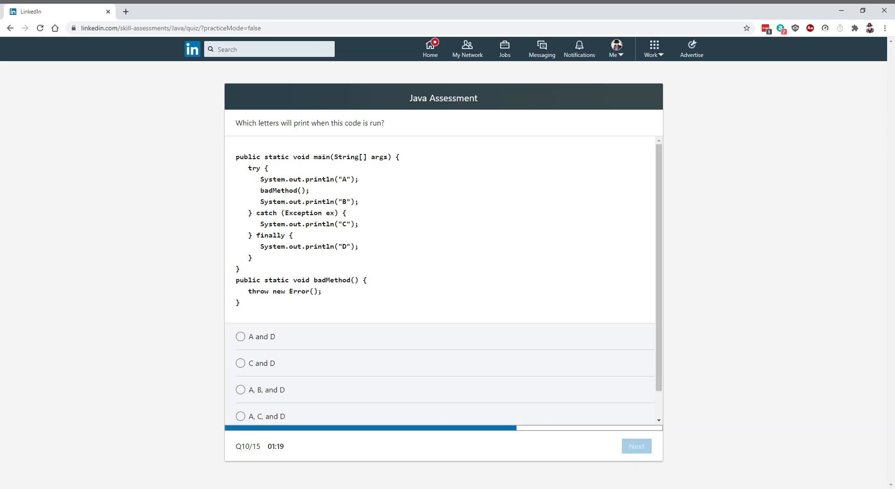
mouse_move(274, 295)
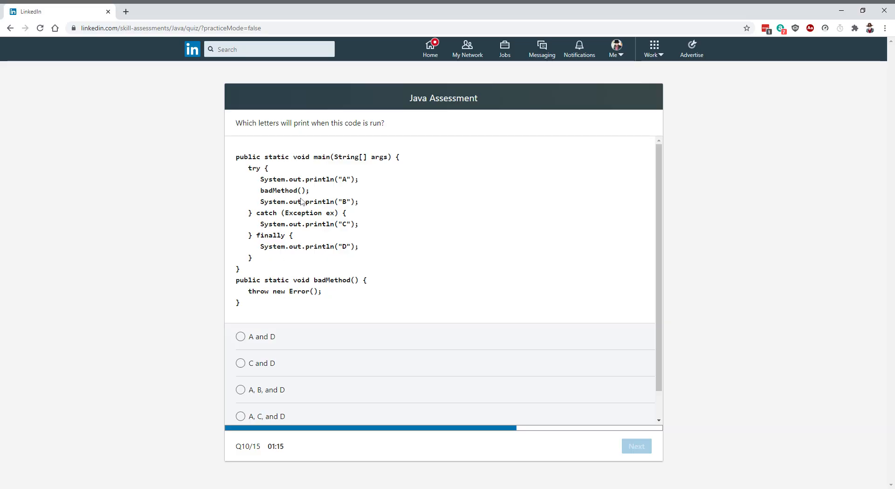
mouse_move(352, 179)
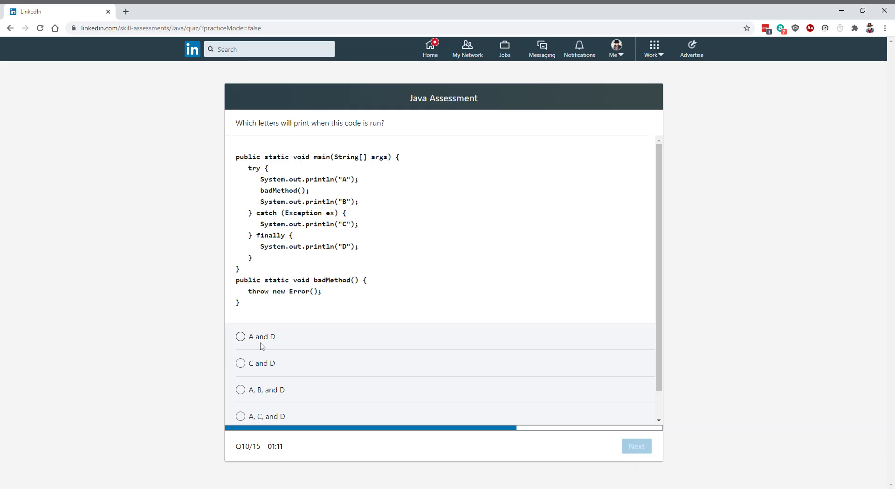
- Answer the try/catch/finally question 10 with 'A and D' and submit it
left_click(240, 337)
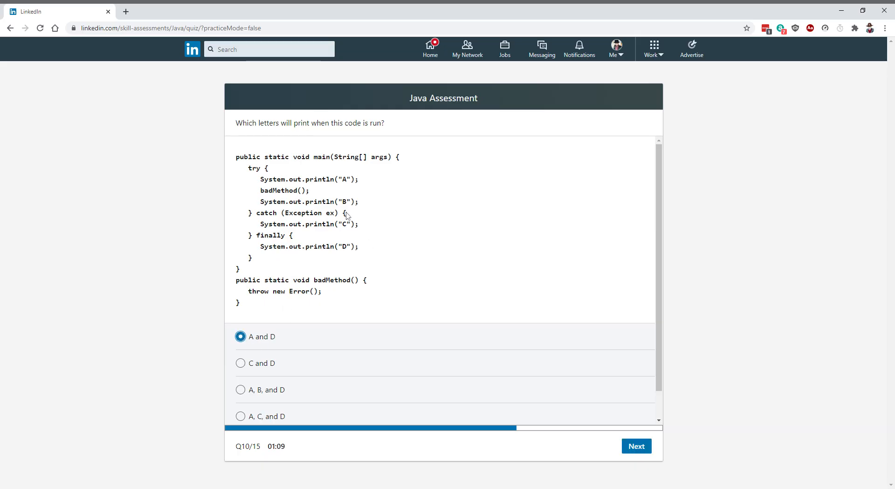
mouse_move(356, 229)
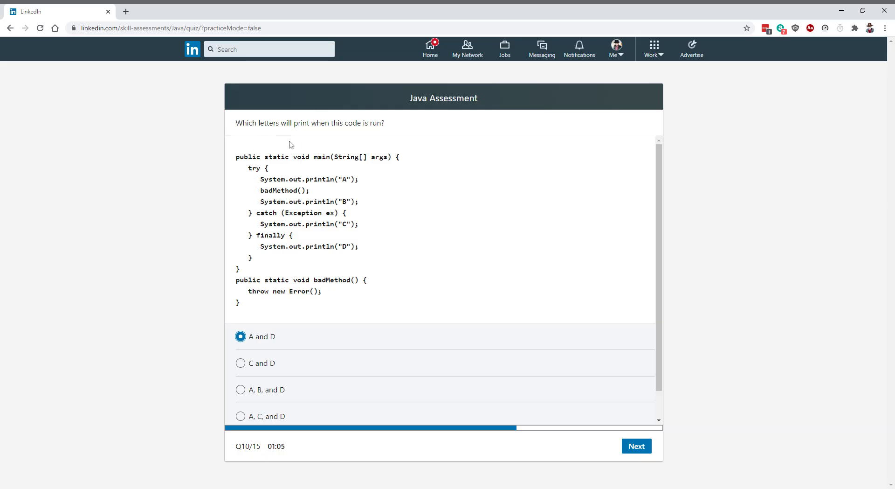
mouse_move(302, 194)
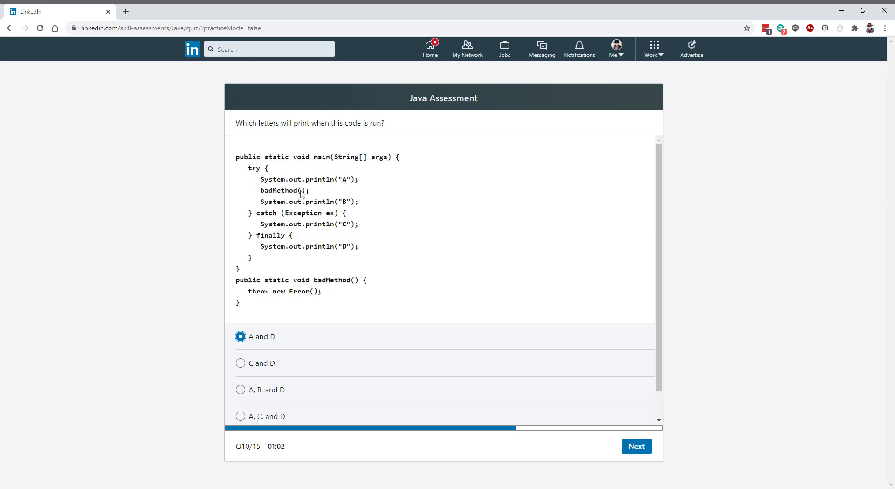
mouse_move(280, 263)
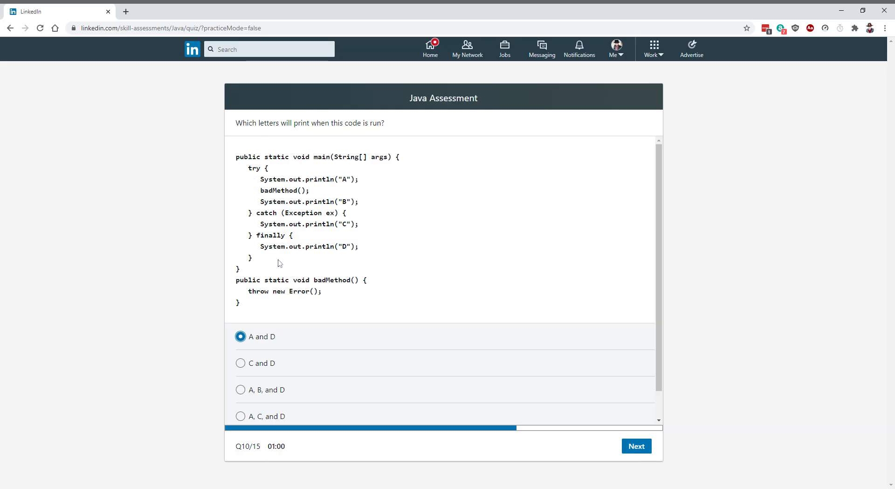
mouse_move(344, 262)
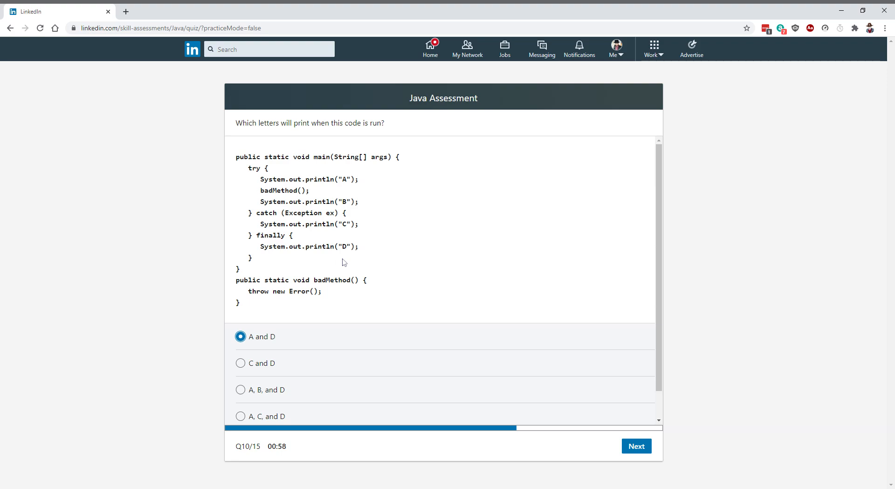
left_click(636, 446)
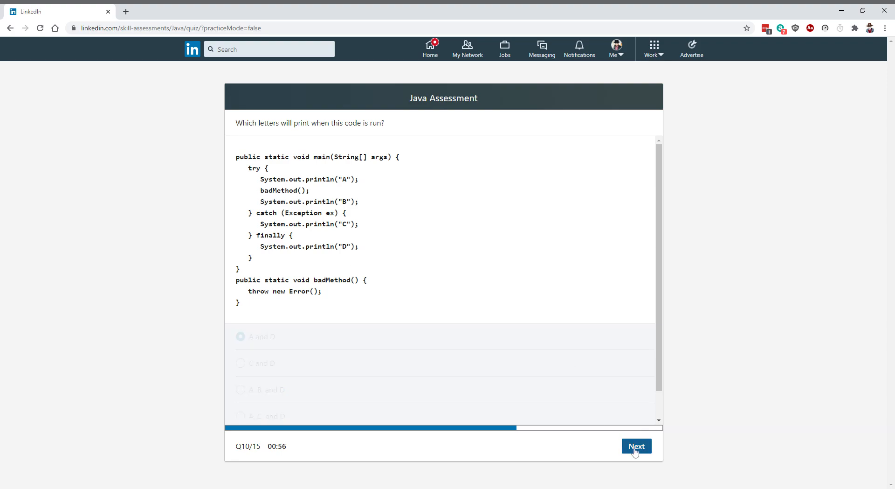
- Advance to question 11 on the recursive main() code and let its timer expire
left_click(636, 446)
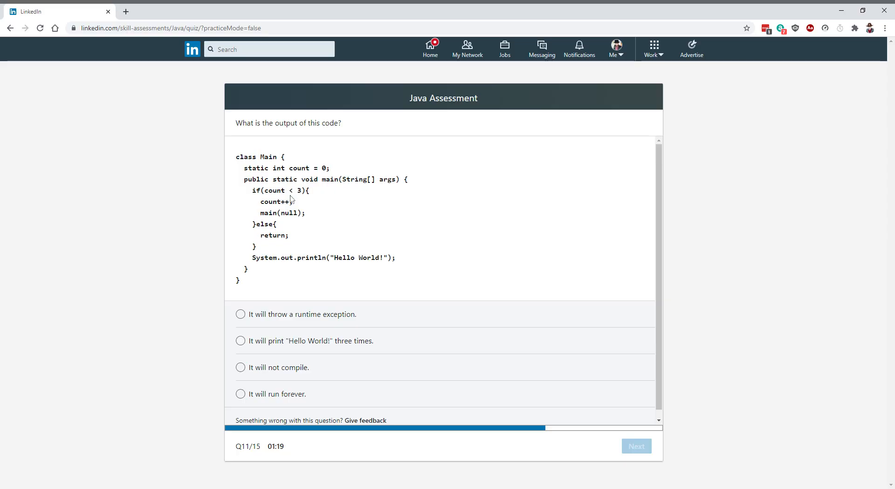
mouse_move(282, 222)
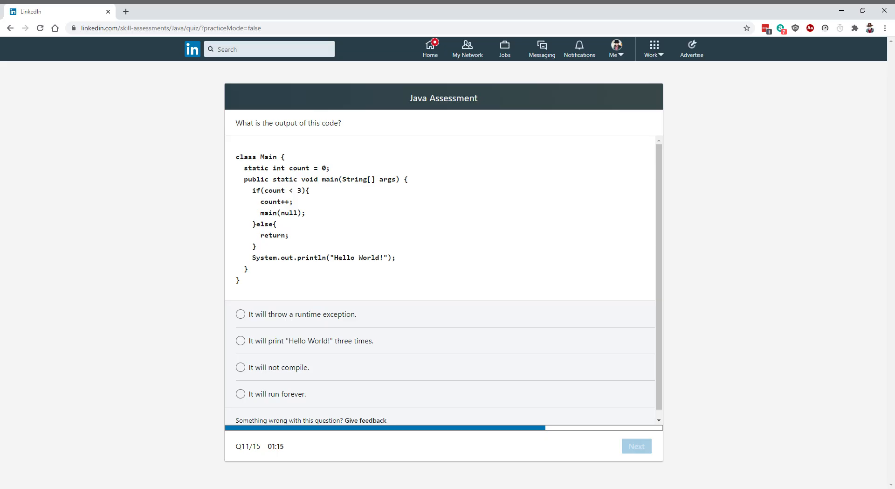
mouse_move(393, 225)
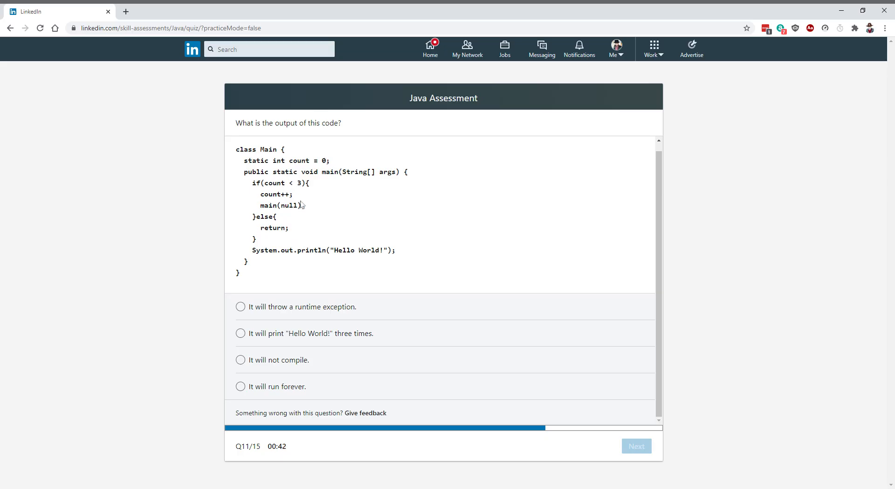
mouse_move(266, 215)
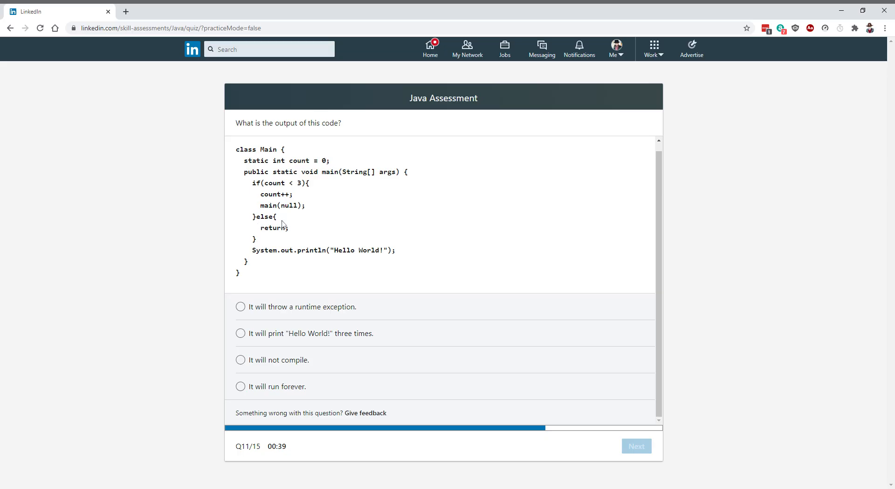
mouse_move(274, 213)
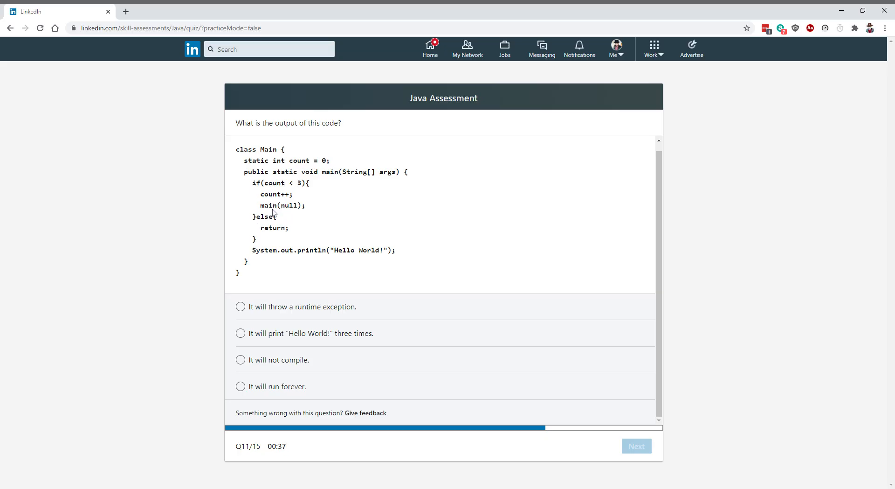
mouse_move(294, 214)
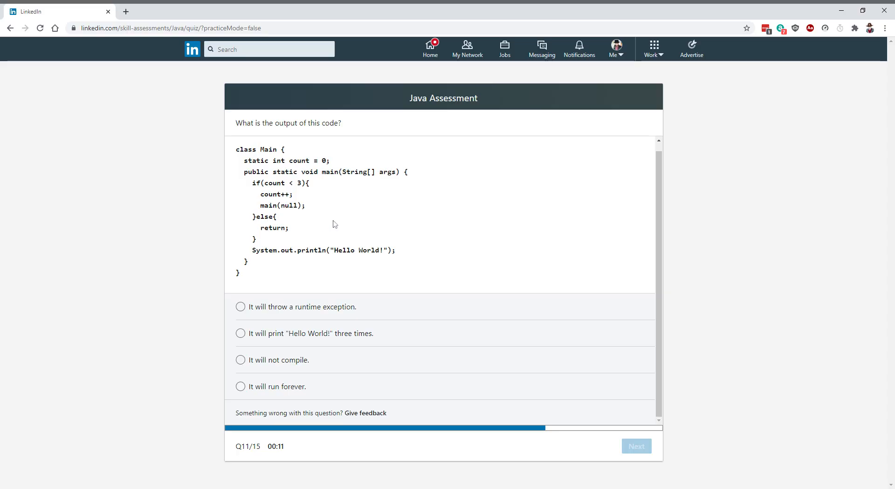
mouse_move(372, 250)
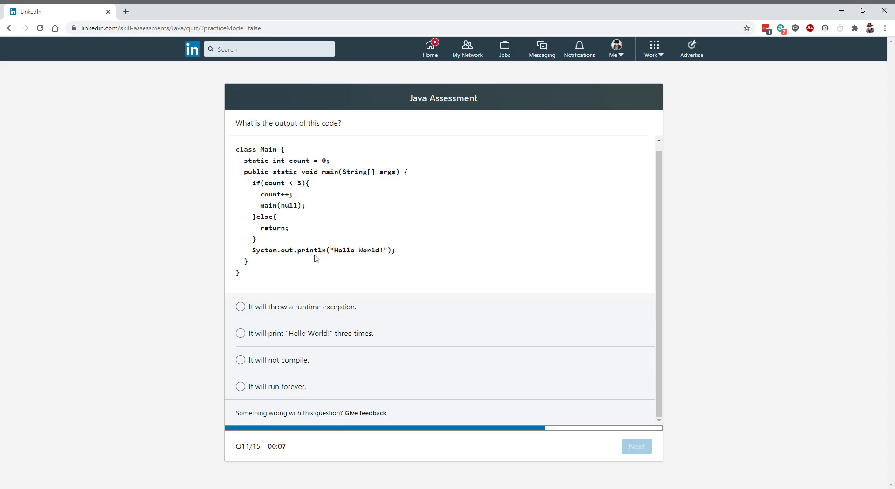
mouse_move(261, 276)
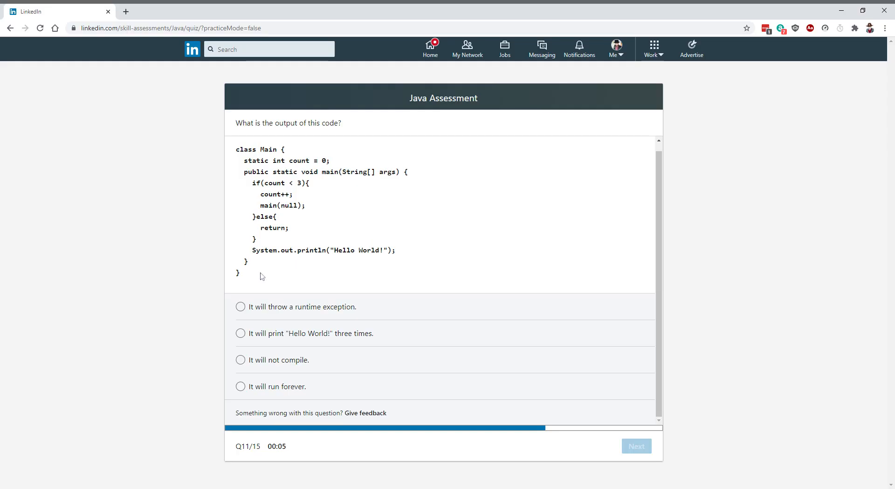
mouse_move(248, 340)
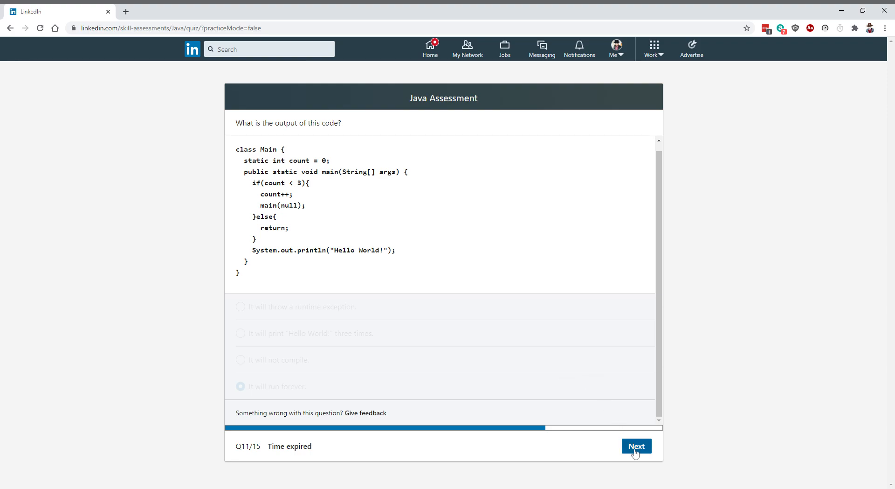
- Leave expired question 11, then answer question 12 with string1.equals(string2) and submit
left_click(636, 446)
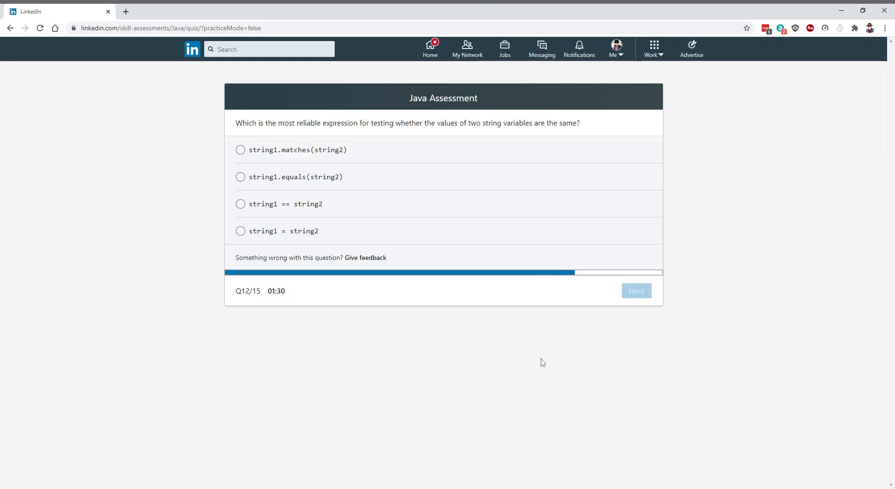
mouse_move(418, 222)
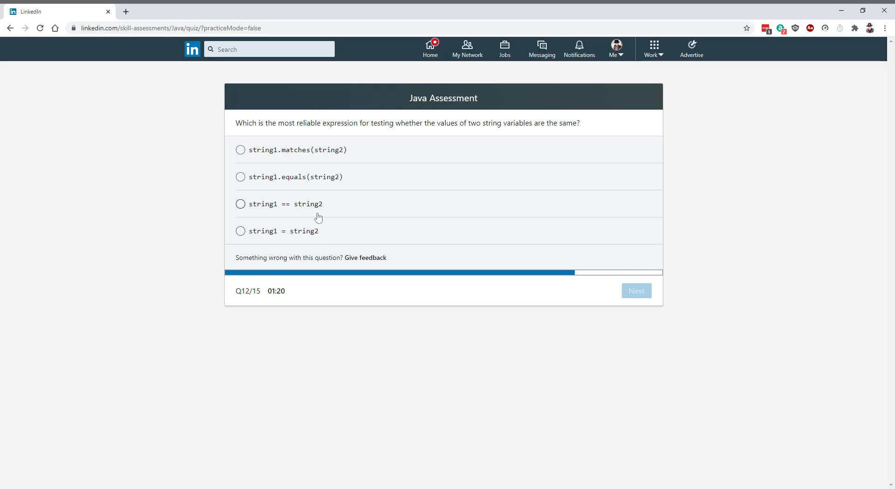
mouse_move(279, 241)
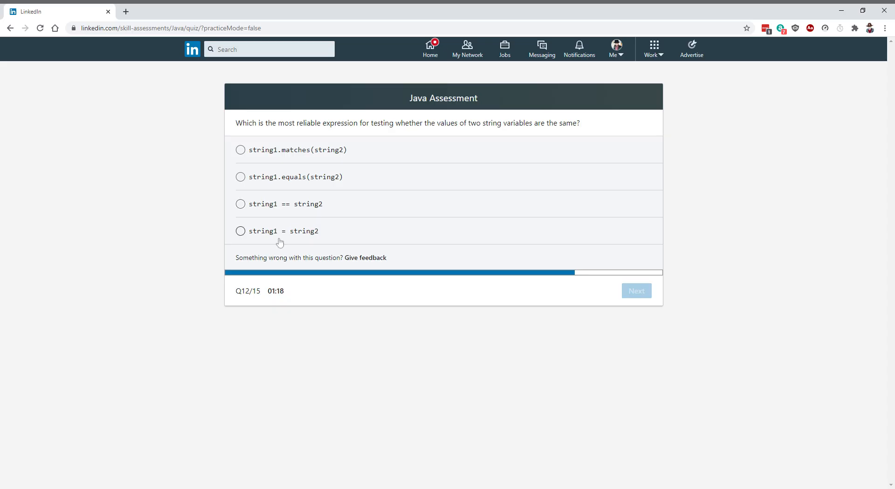
mouse_move(295, 159)
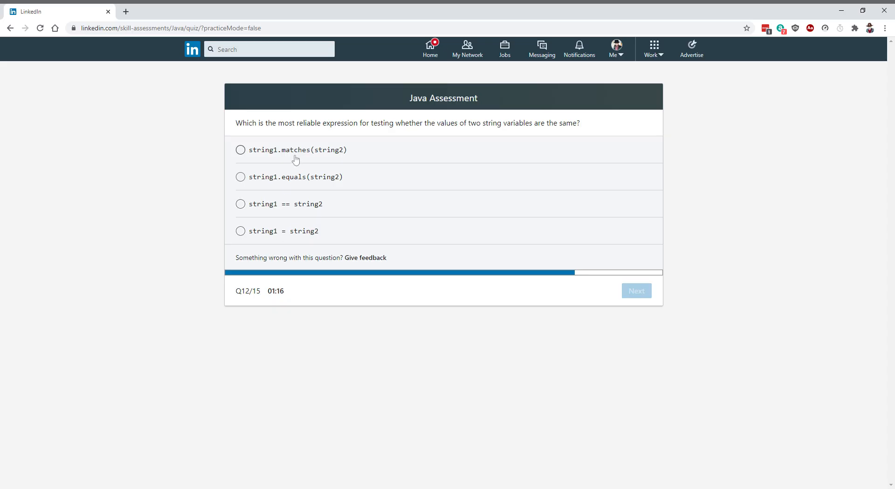
left_click(240, 176)
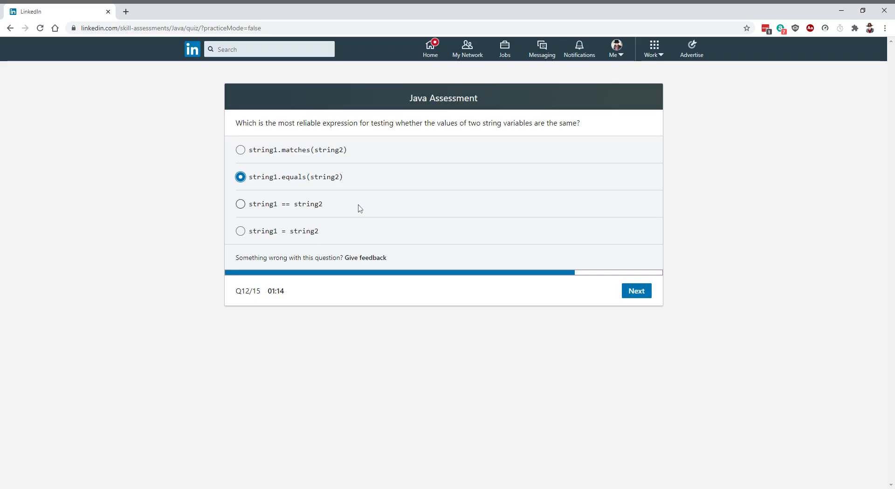
mouse_move(383, 211)
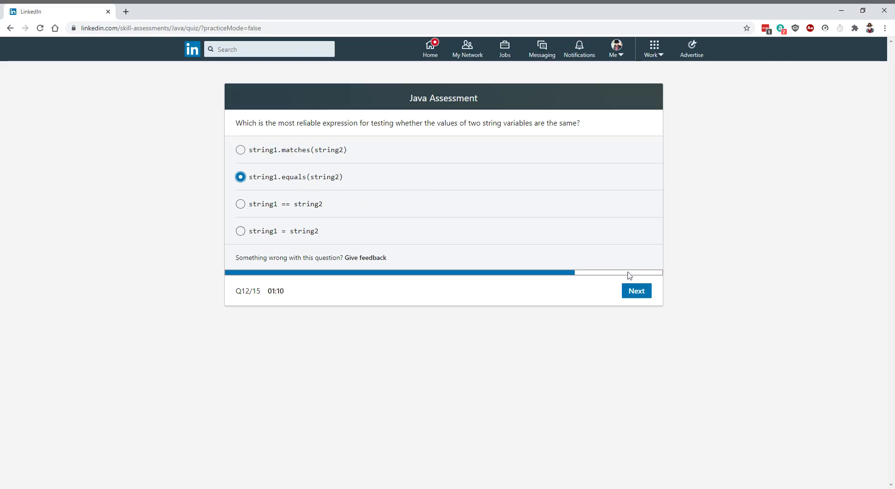
left_click(636, 290)
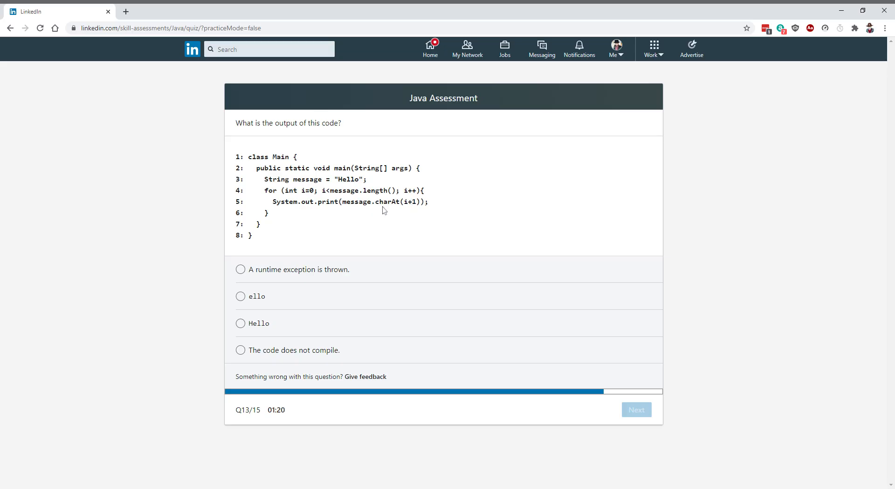
mouse_move(406, 209)
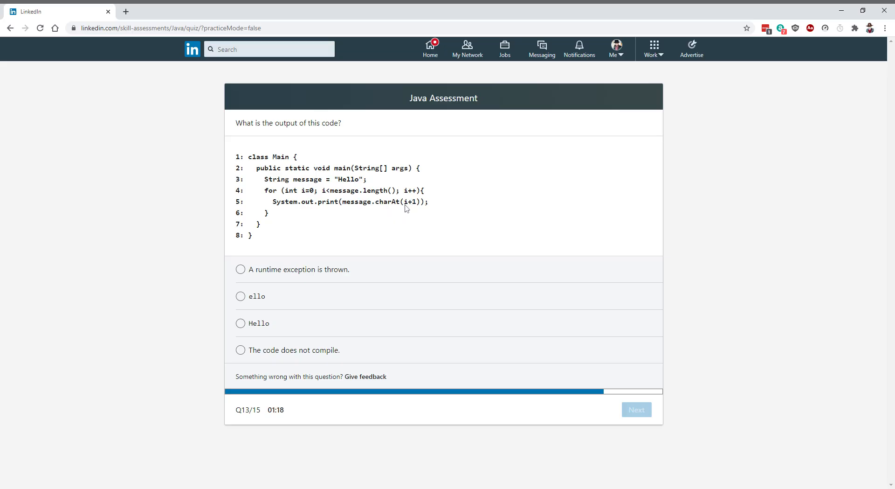
mouse_move(314, 198)
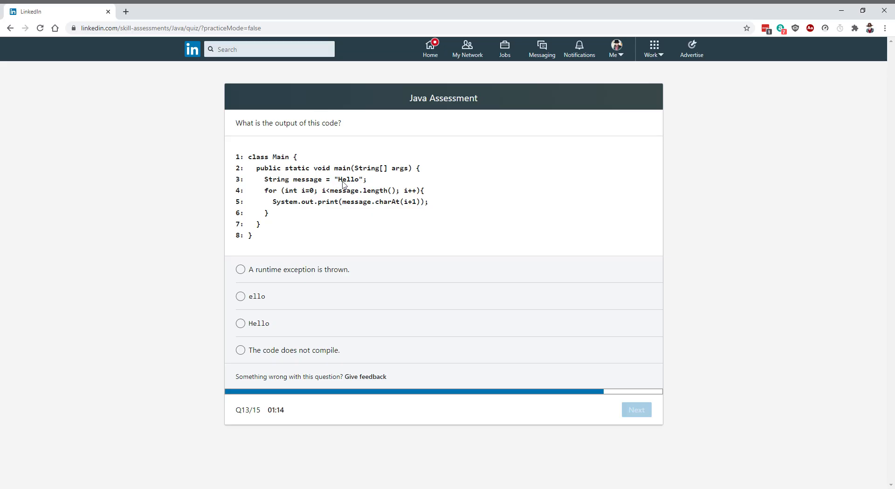
mouse_move(354, 187)
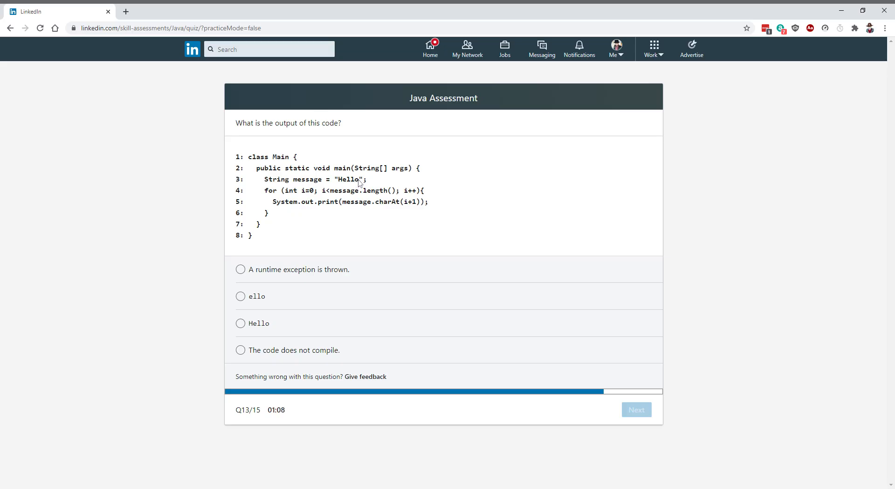
mouse_move(408, 204)
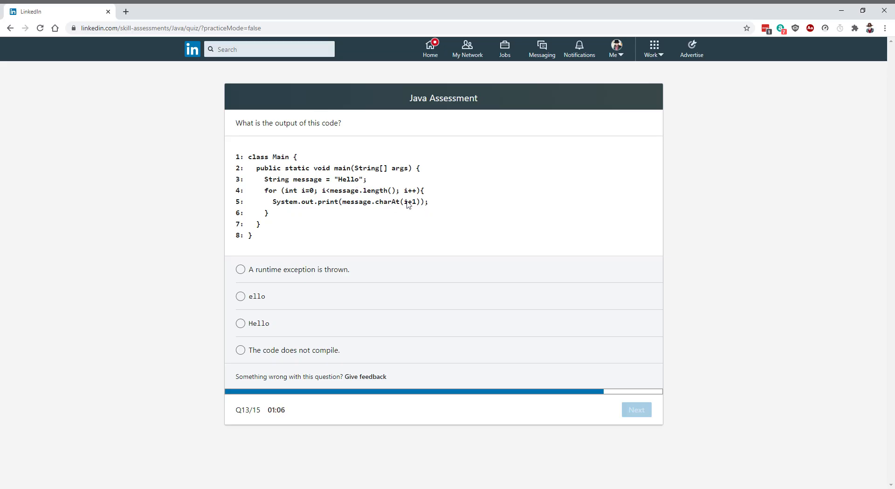
- Answer the charAt question 13 with 'A runtime exception is thrown.' and submit
left_click(240, 269)
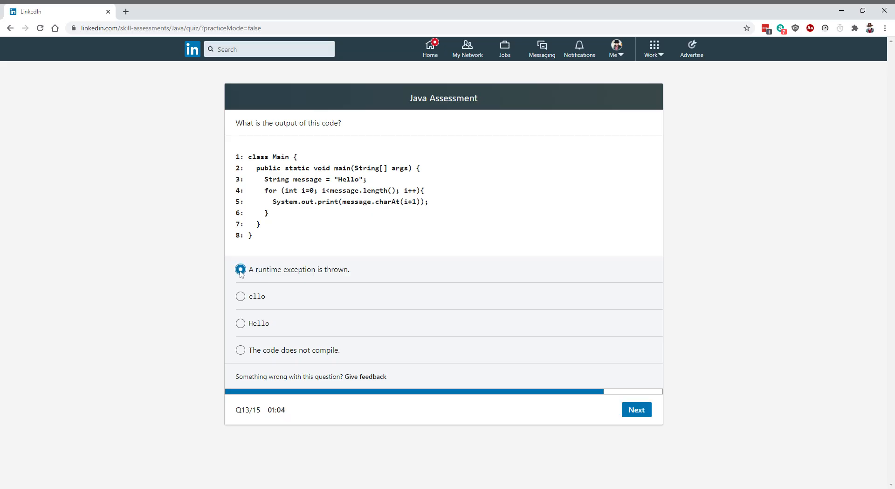
left_click(240, 269)
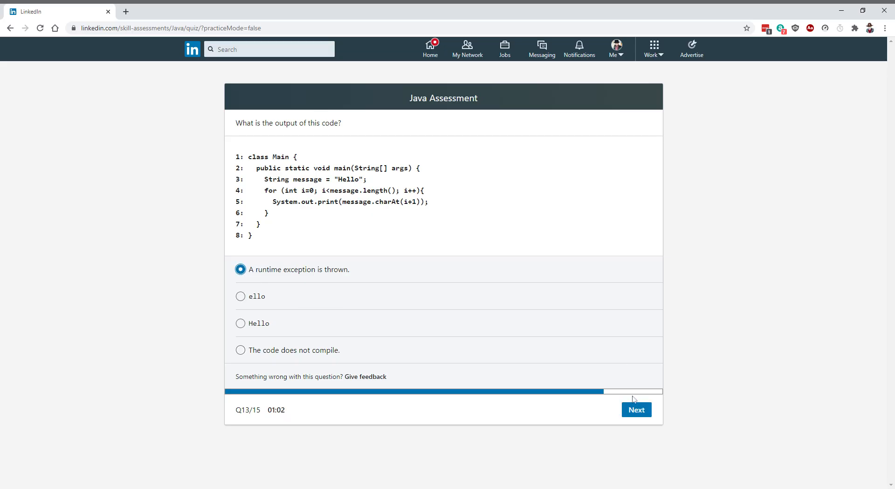
left_click(635, 409)
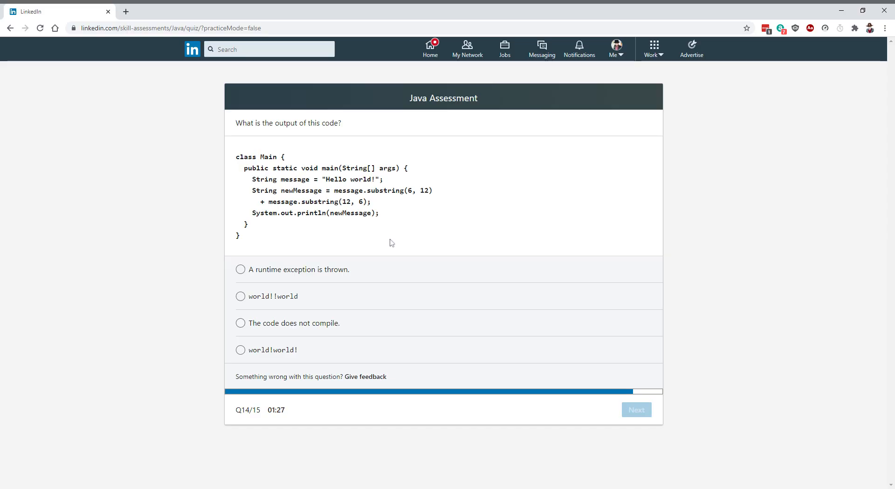
mouse_move(411, 223)
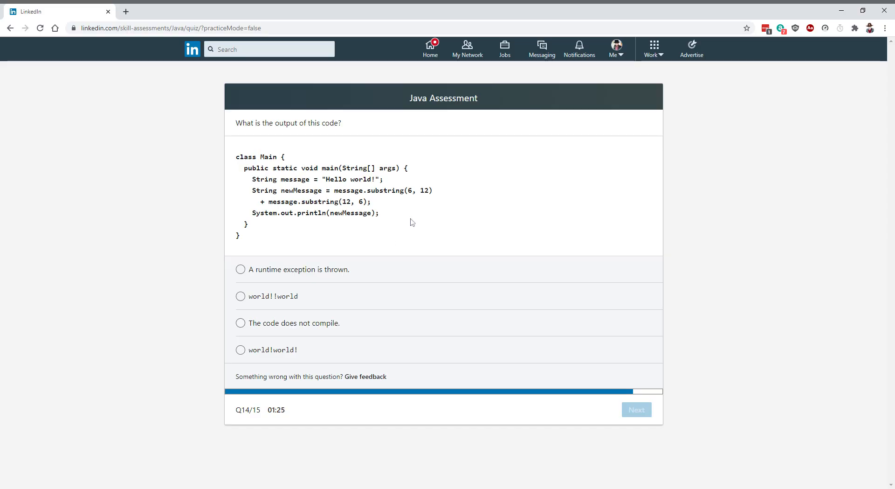
mouse_move(352, 216)
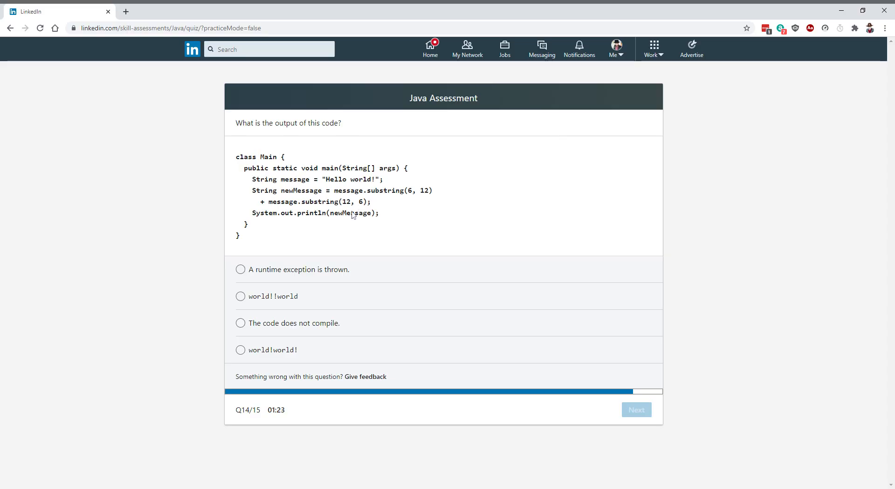
mouse_move(339, 186)
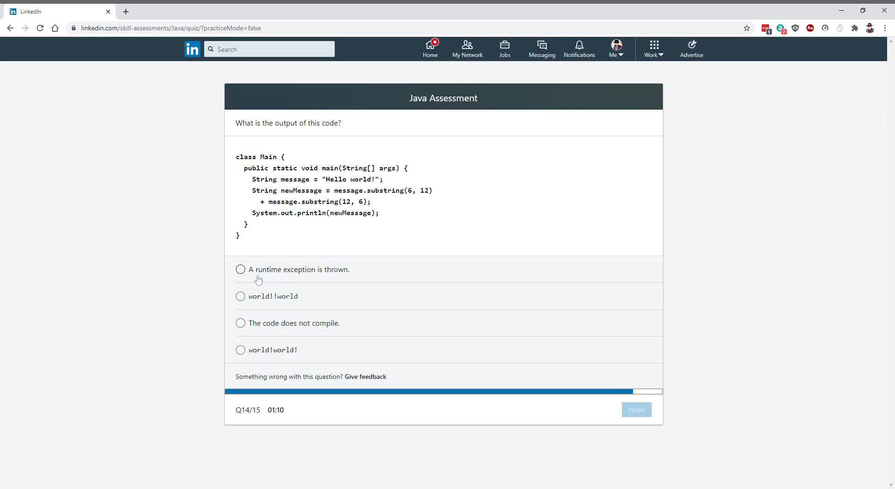
- Answer the substring question 14 with 'A runtime exception is thrown.' and submit
left_click(240, 268)
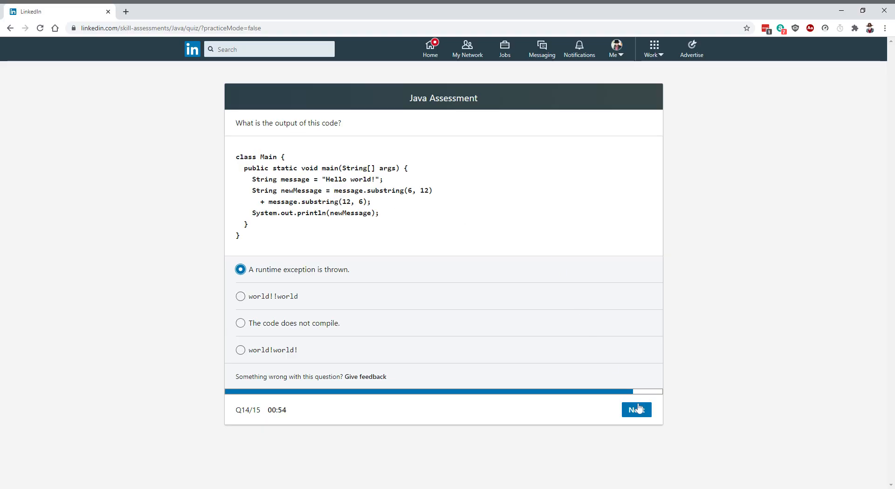
left_click(636, 409)
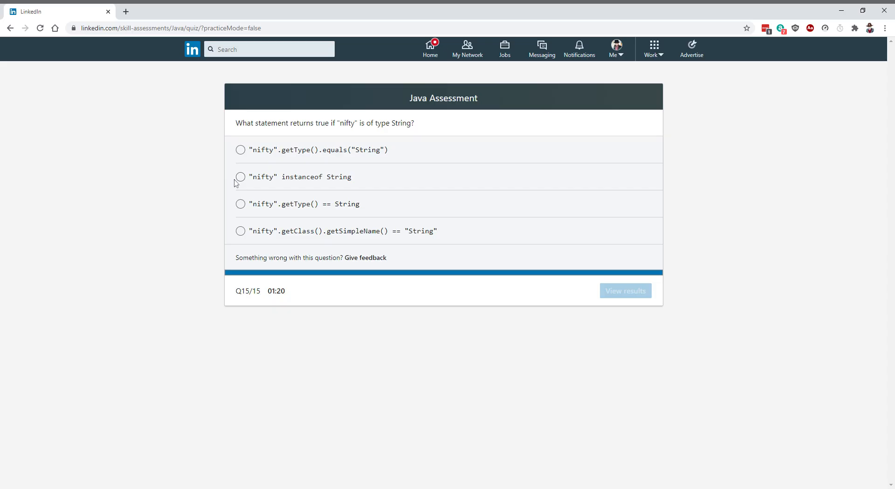
- Answer question 15 with '"nifty" instanceof String' and view the passed assessment results
left_click(241, 177)
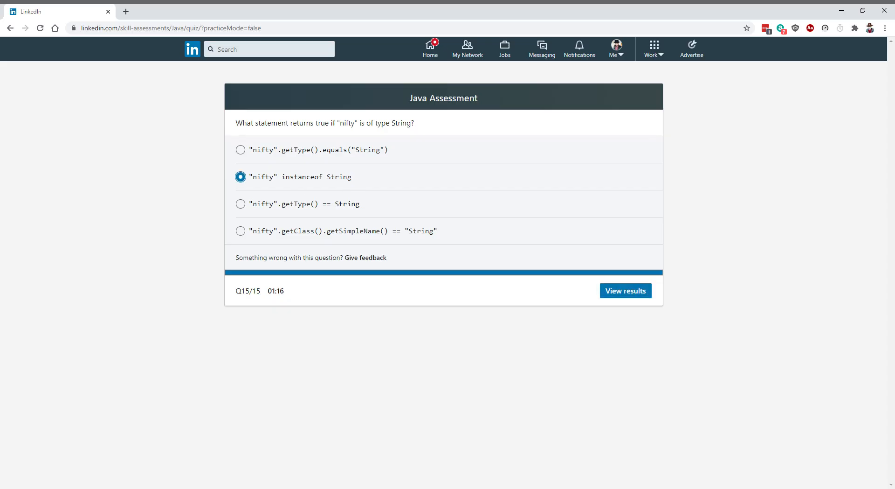
mouse_move(393, 181)
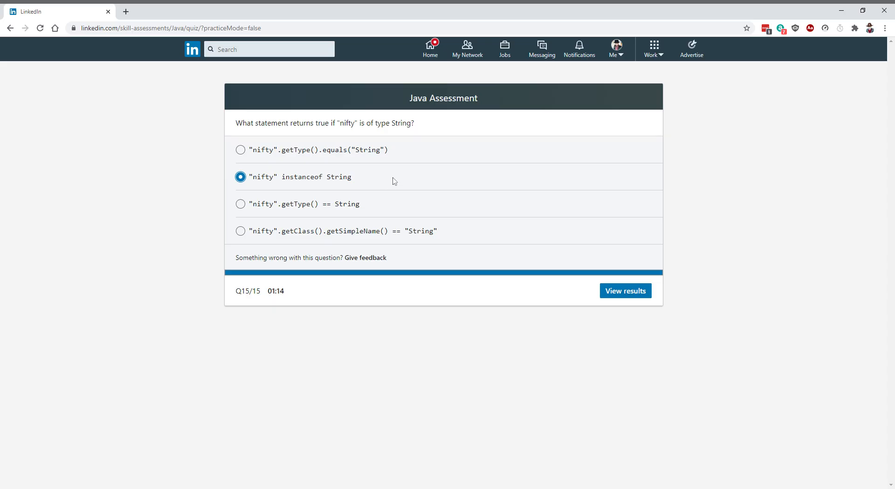
mouse_move(347, 202)
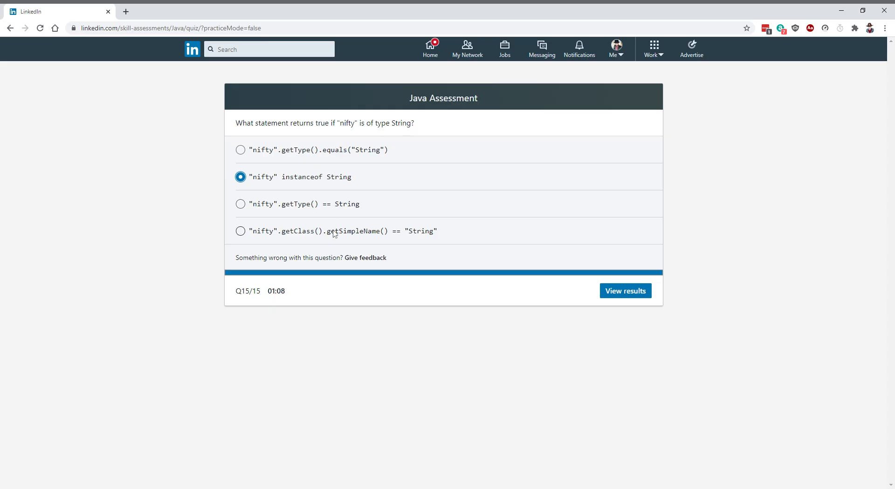
mouse_move(360, 232)
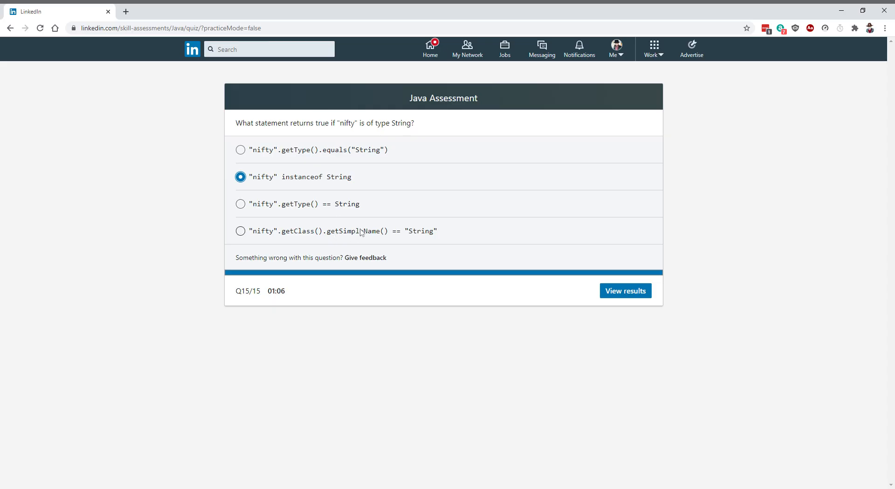
mouse_move(320, 187)
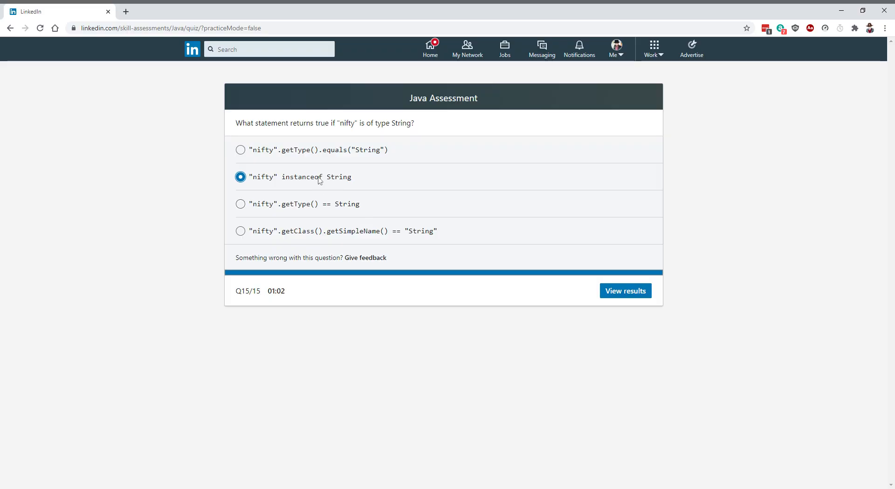
mouse_move(317, 180)
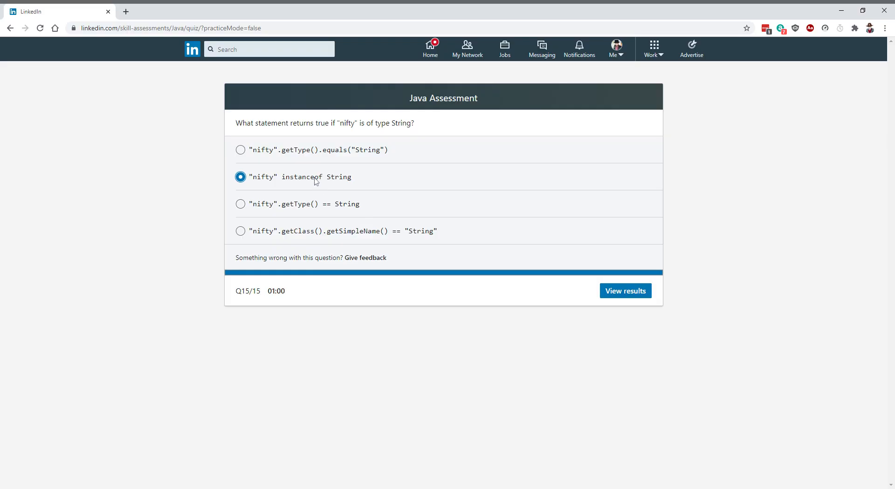
mouse_move(261, 188)
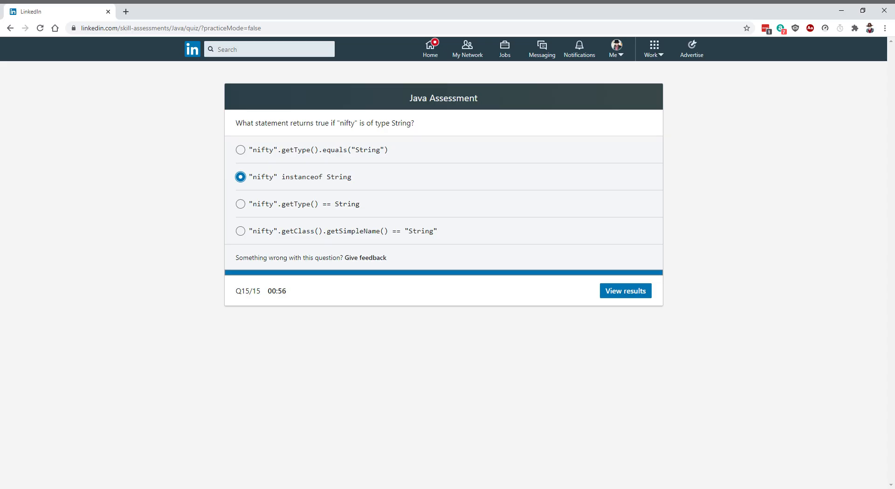
mouse_move(340, 192)
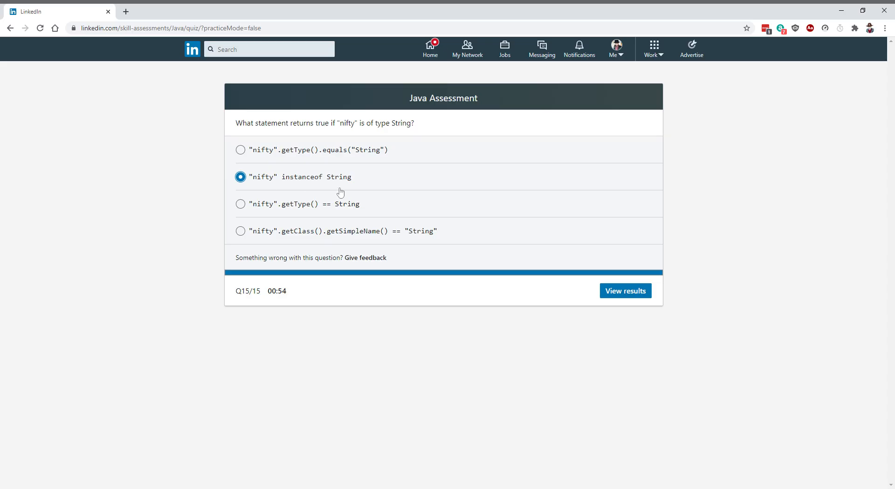
mouse_move(365, 182)
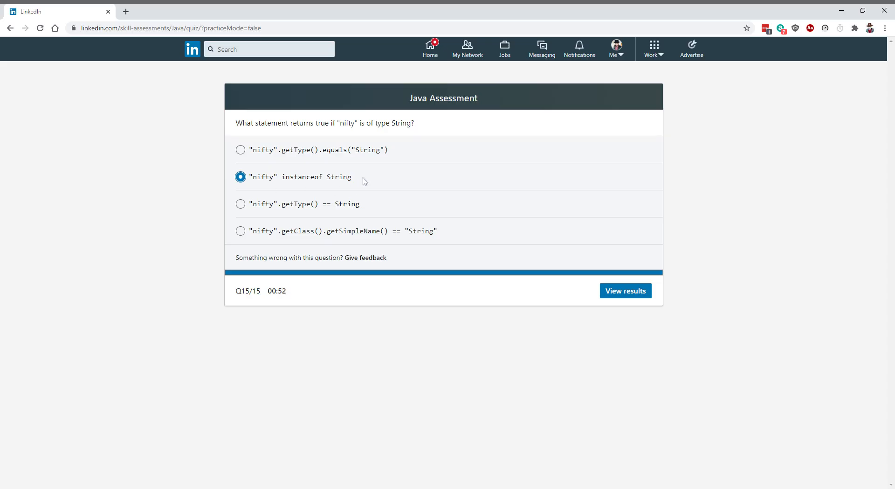
mouse_move(385, 182)
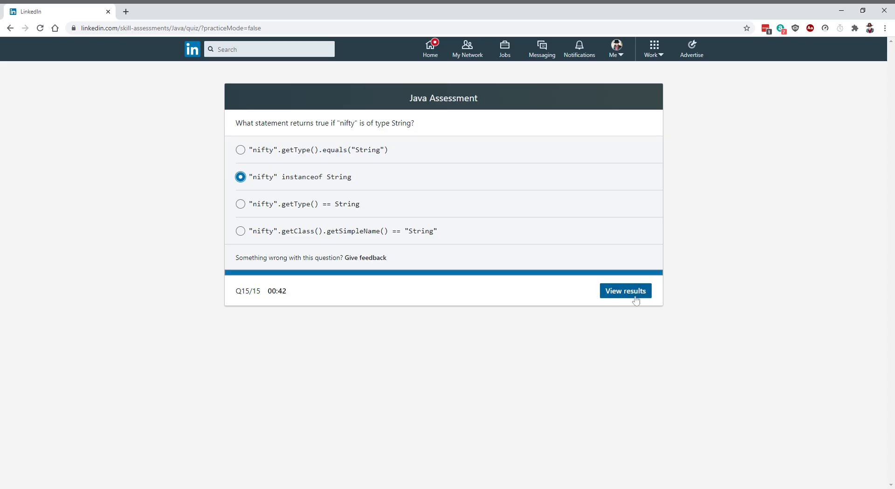
left_click(625, 291)
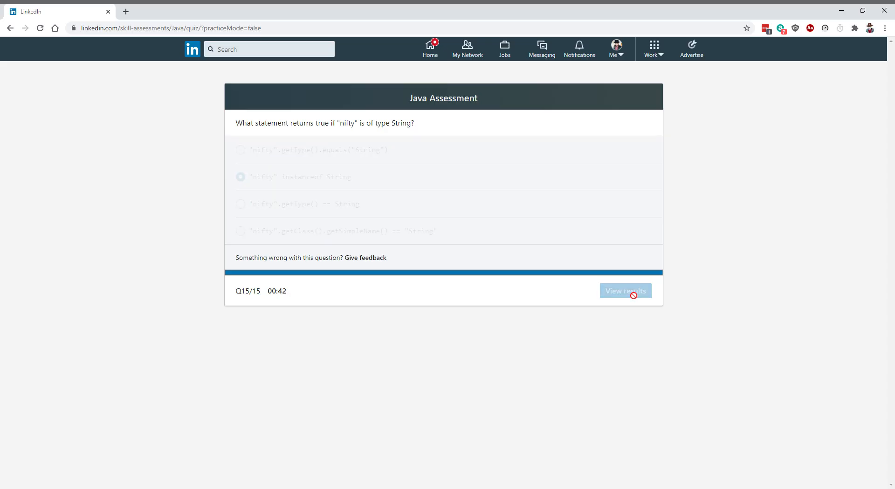
left_click(625, 290)
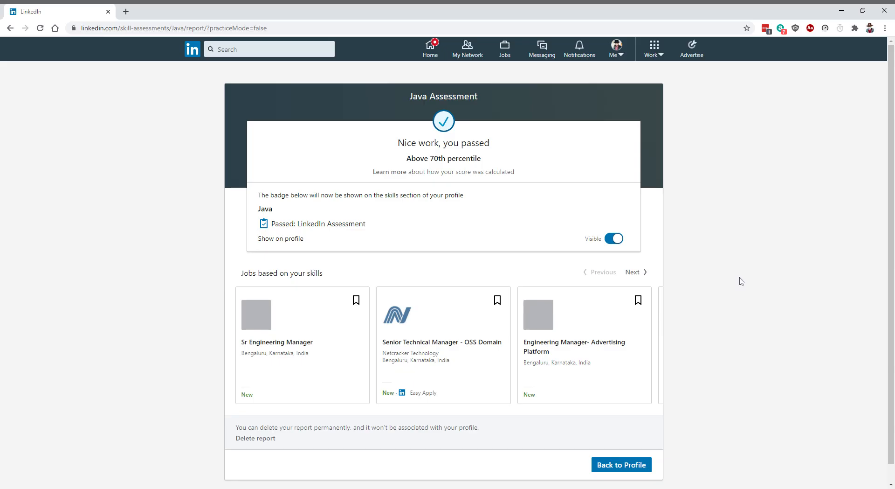
mouse_move(748, 280)
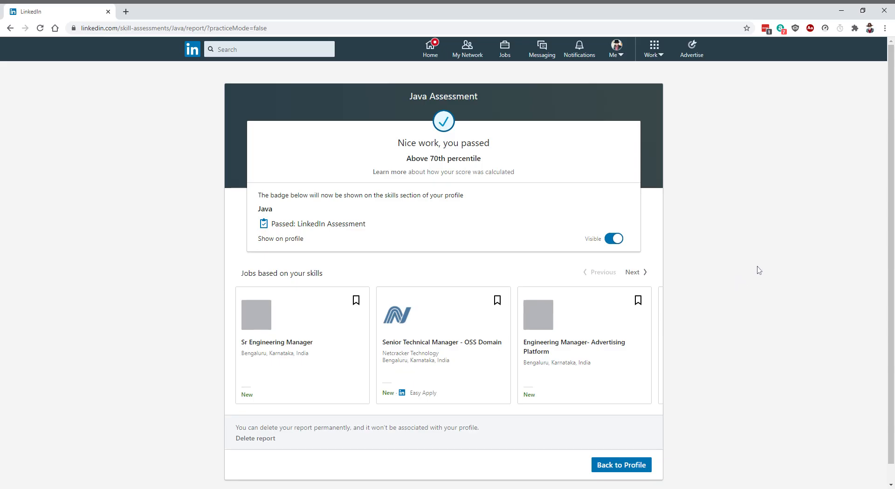
mouse_move(852, 247)
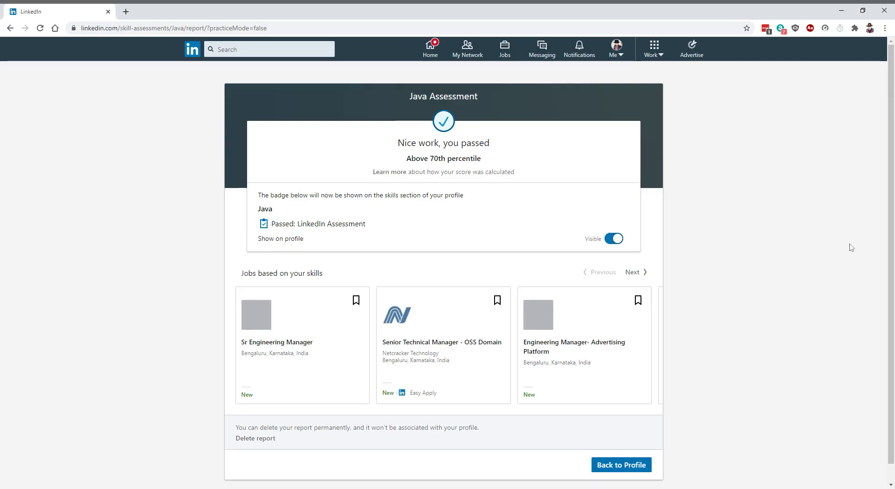
mouse_move(843, 274)
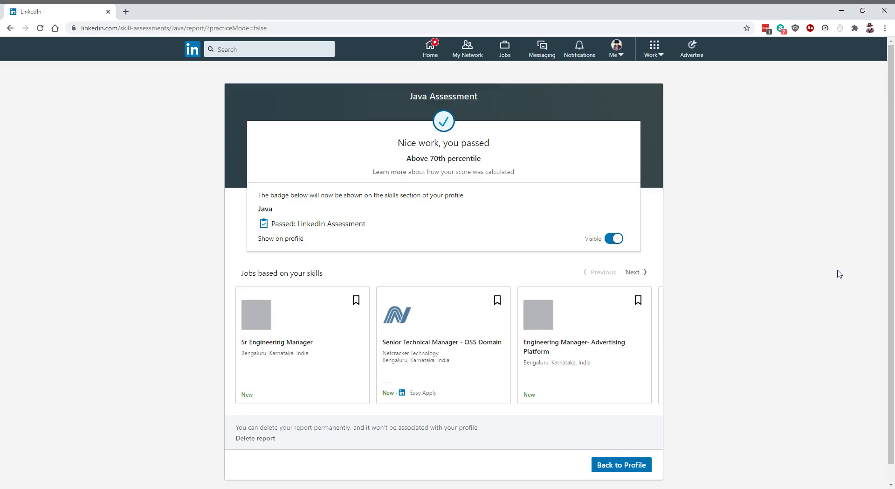
mouse_move(826, 286)
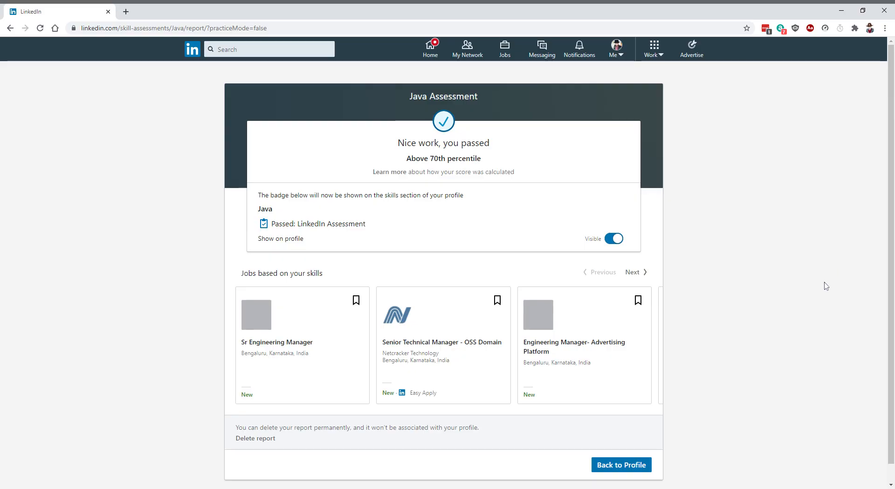
mouse_move(519, 468)
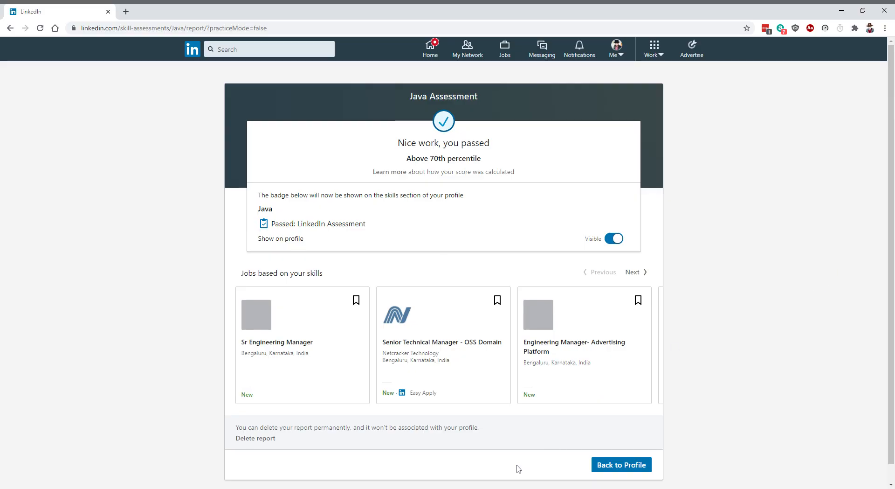